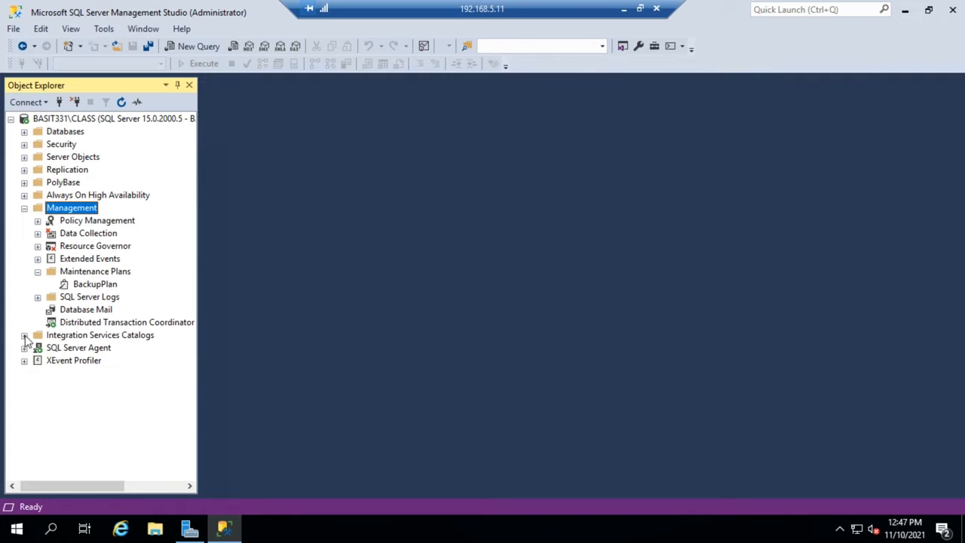
Step: List the agent jobs, then rename the BackupPlan maintenance plan to 'AdventureWorks BackupPlan'
left_click(24, 347)
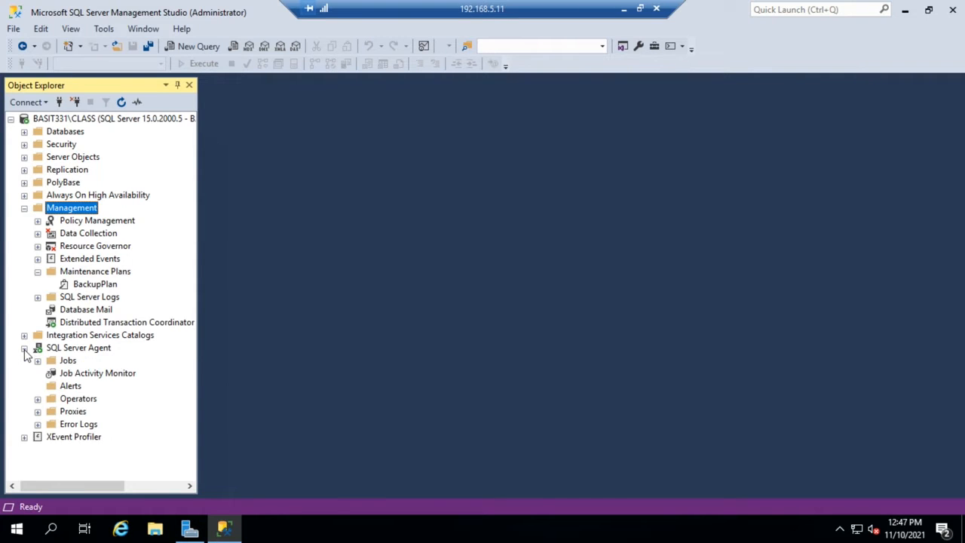
left_click(38, 360)
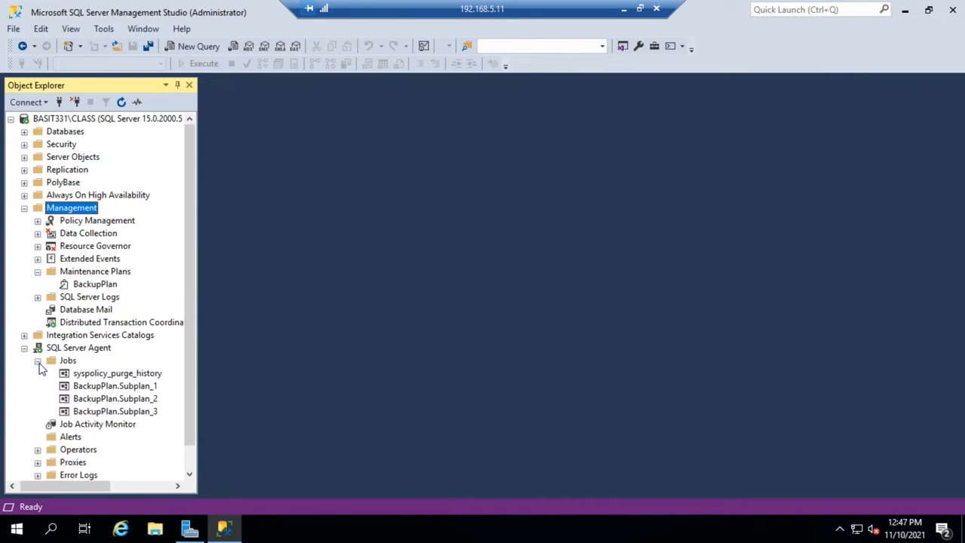
mouse_move(181, 394)
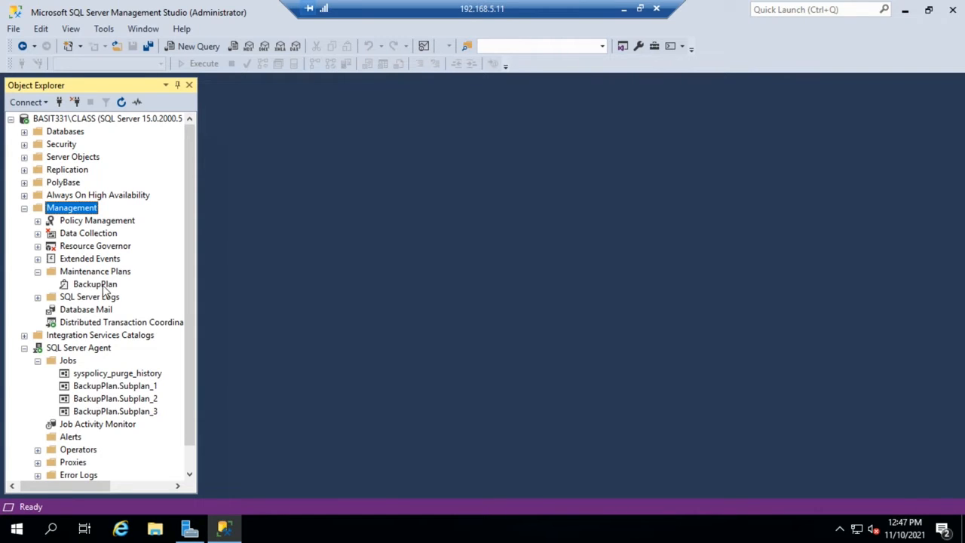
right_click(95, 283)
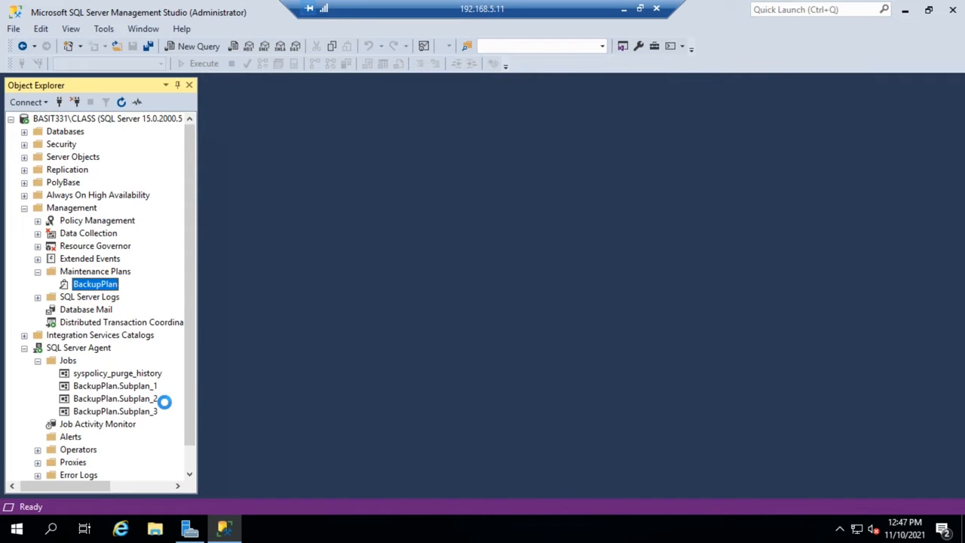
type("AdventureWorks BackupPlan")
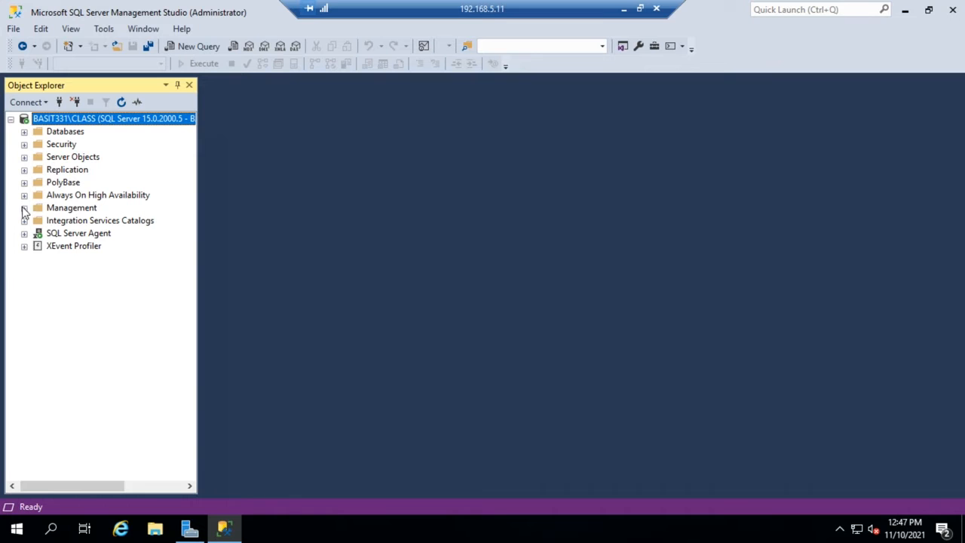
Step: Reload the agent jobs and expand Management to show AdventureWorks BackupPlan among the plans
left_click(24, 232)
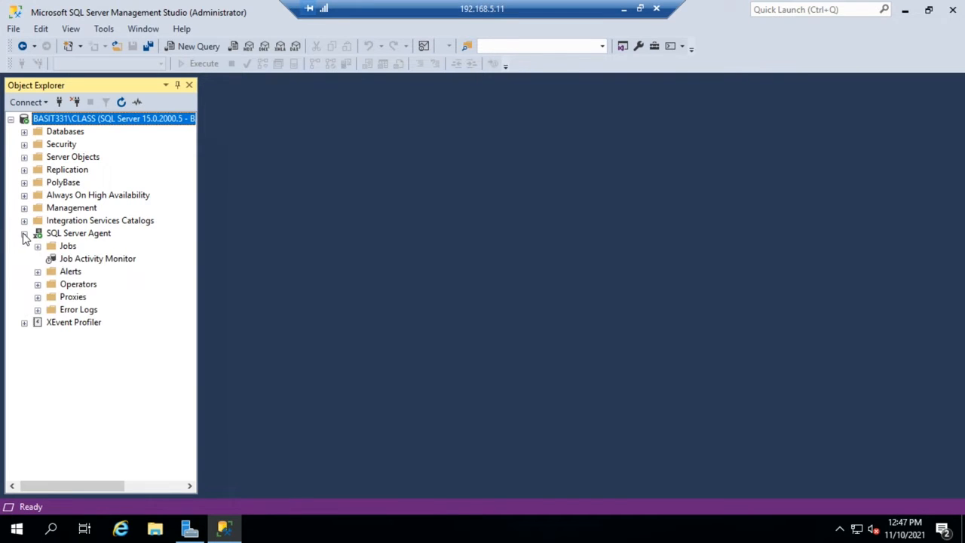
left_click(38, 245)
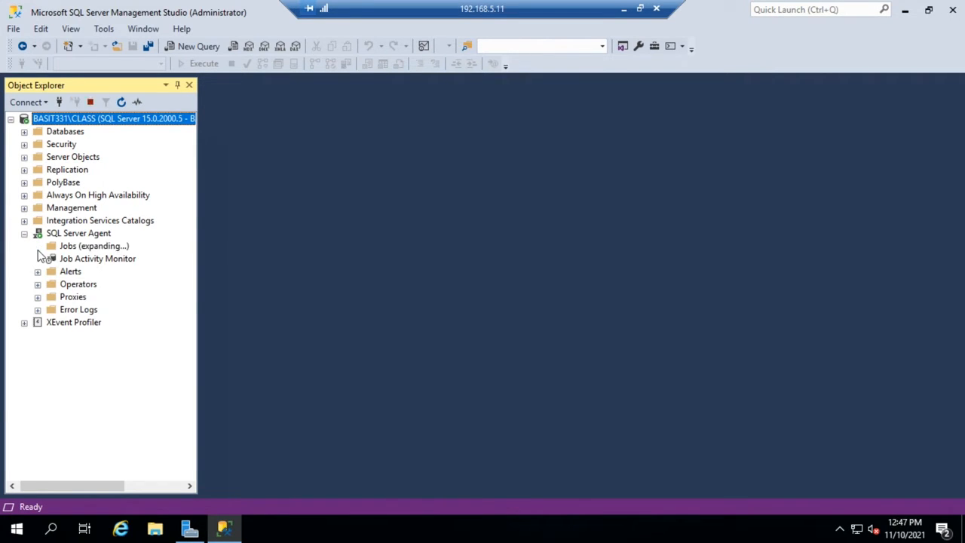
left_click(37, 245)
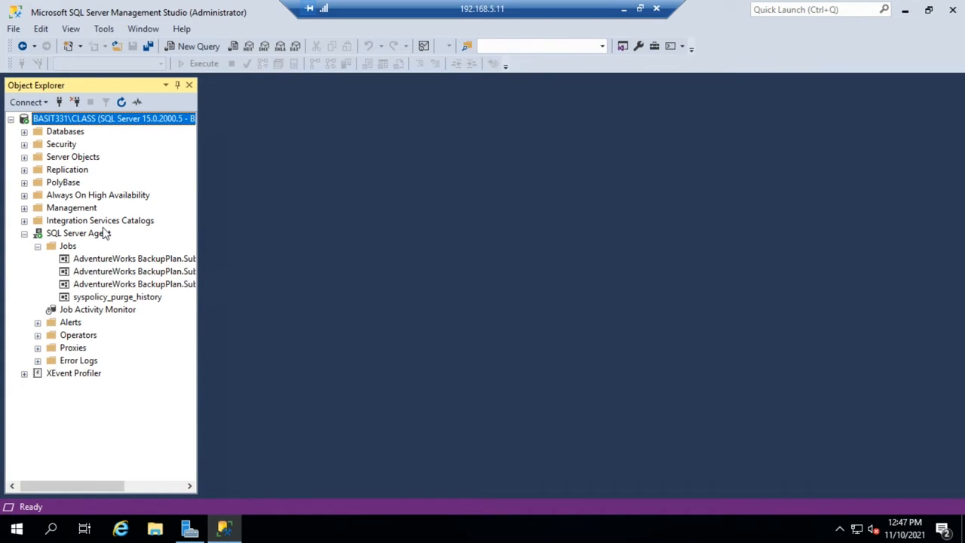
left_click(72, 208)
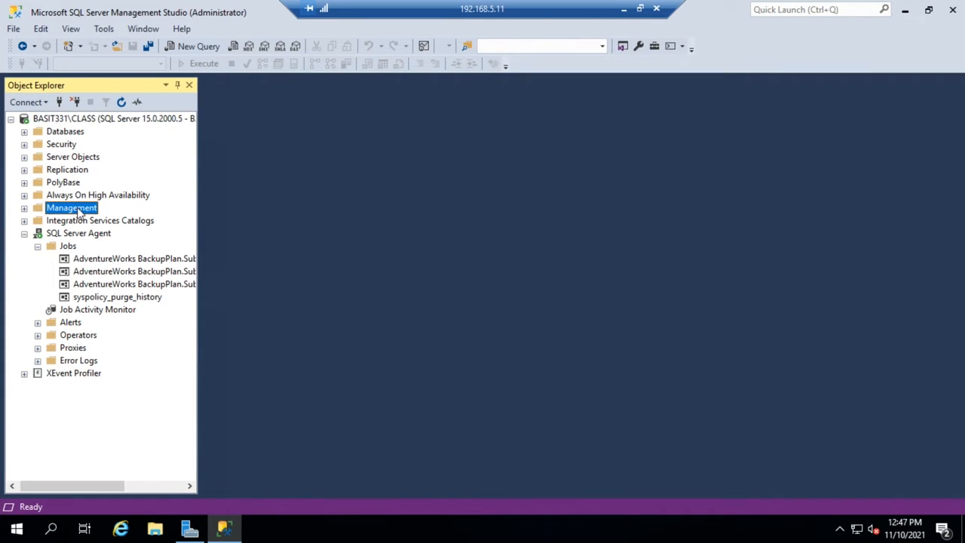
left_click(24, 208)
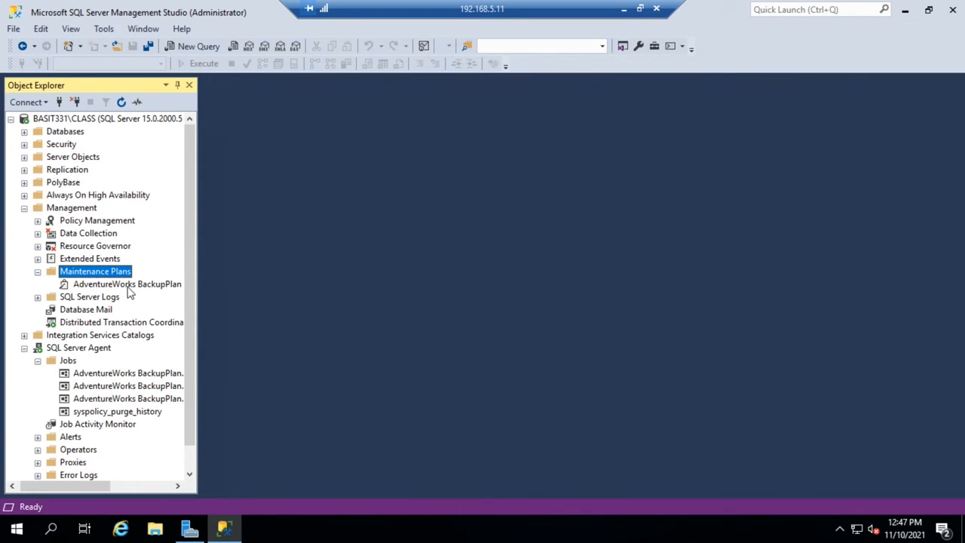
Step: Open AdventureWorks BackupPlan in the designer and review its three subplans' backup tasks
double_click(127, 284)
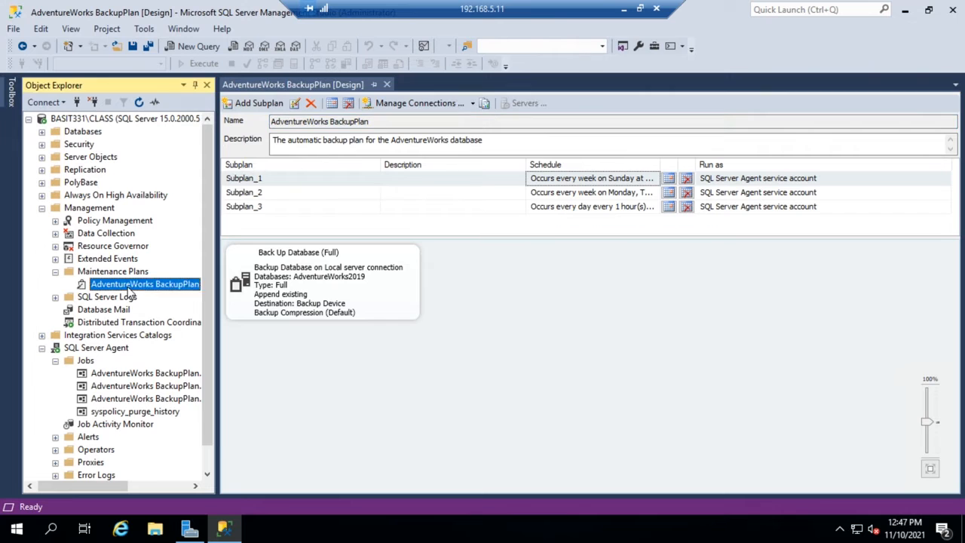
right_click(145, 283)
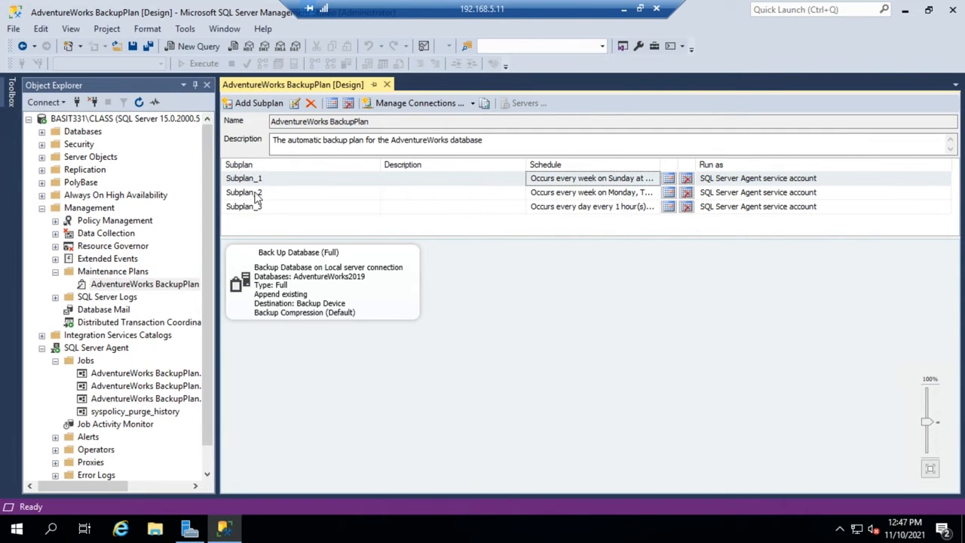
left_click(244, 205)
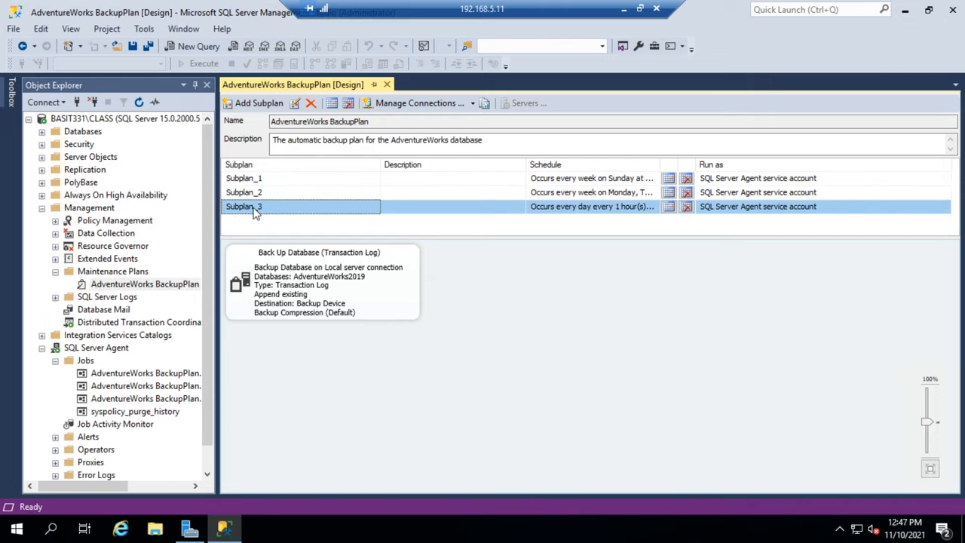
left_click(244, 191)
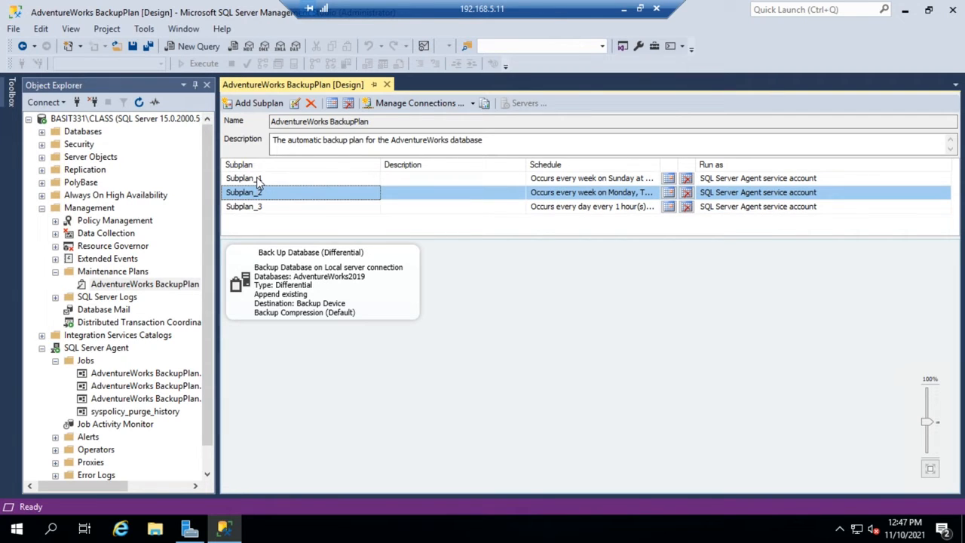
left_click(244, 178)
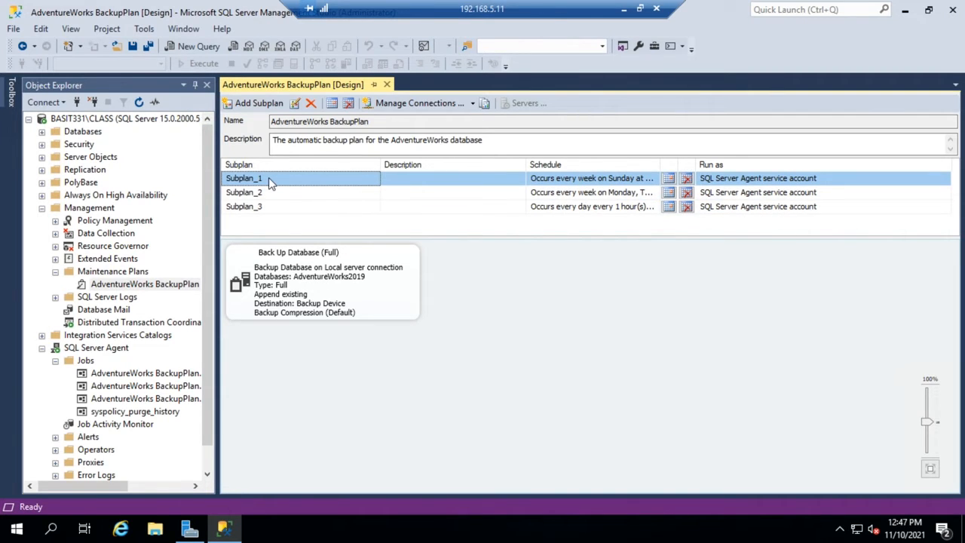
Step: Rename Subplan_1, the full backup subplan, to 'Full Backup'
double_click(272, 177)
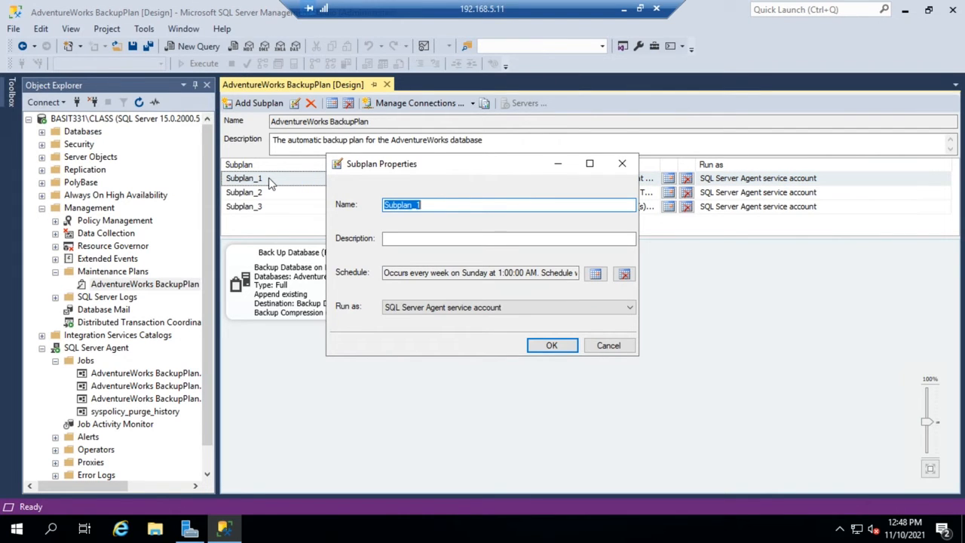
type("Full Backup")
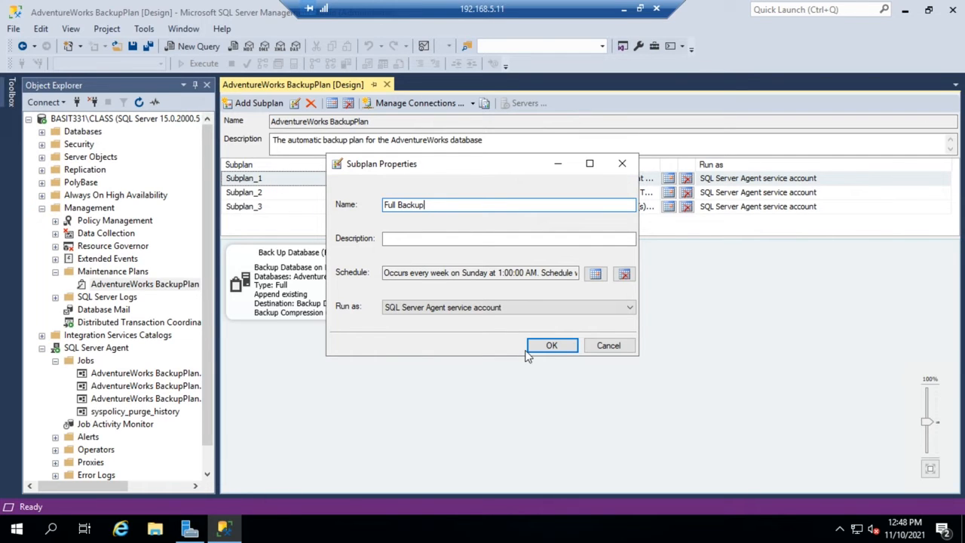
left_click(551, 345)
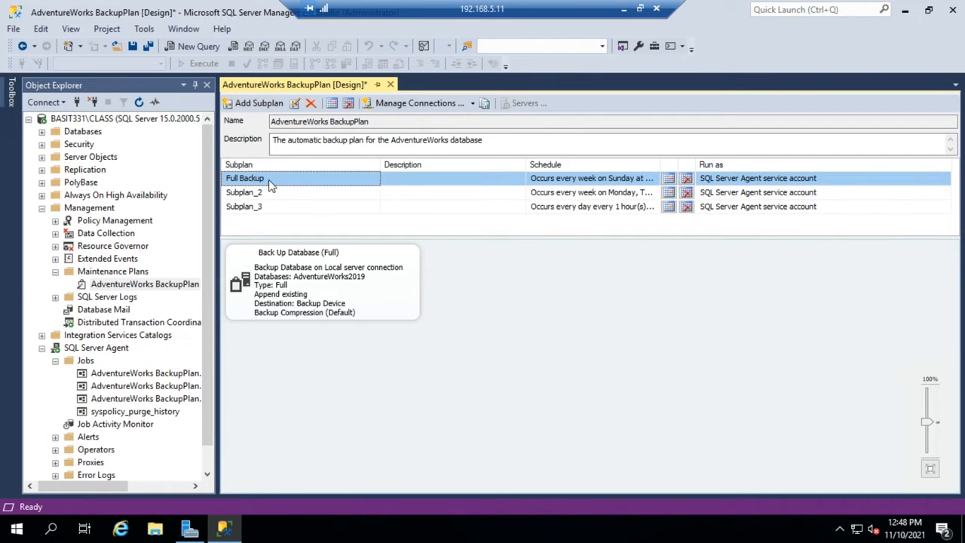
Step: Rename Subplan_2 to 'Differential Backup' and review its differential backup task
double_click(244, 193)
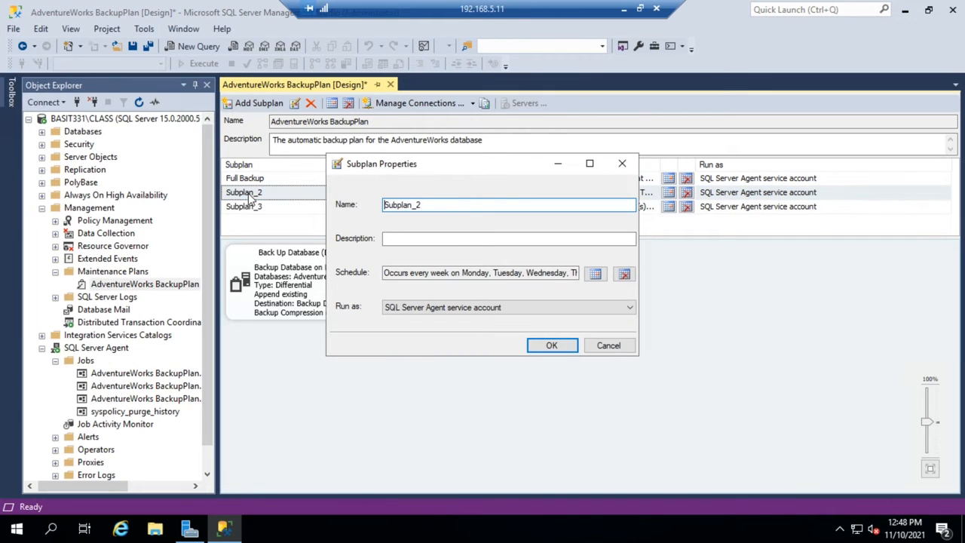
left_click_drag(380, 163, 573, 142)
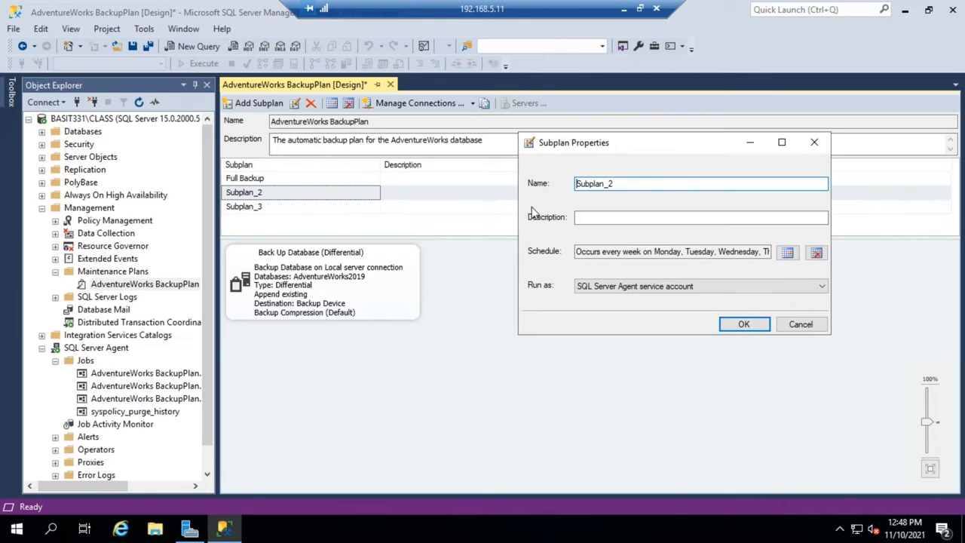
mouse_move(371, 292)
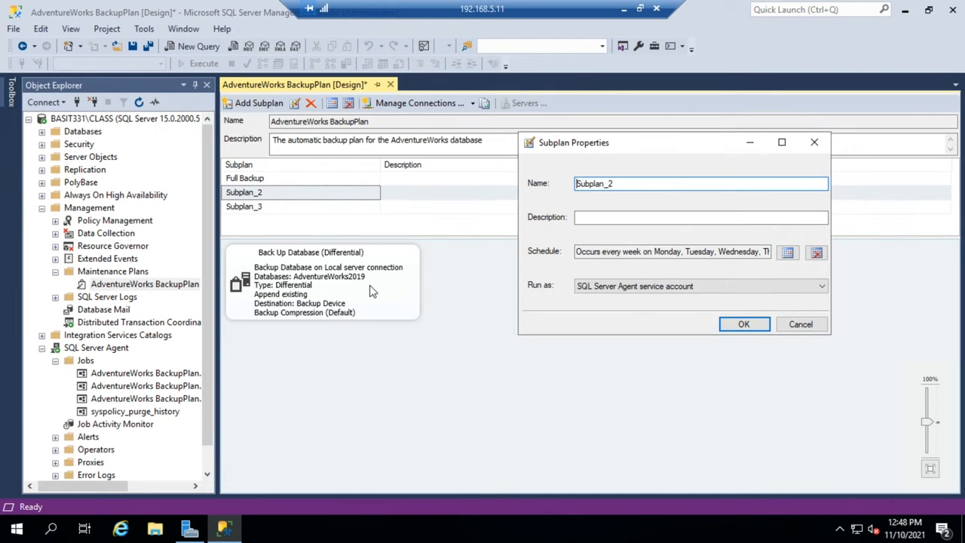
left_click(626, 184)
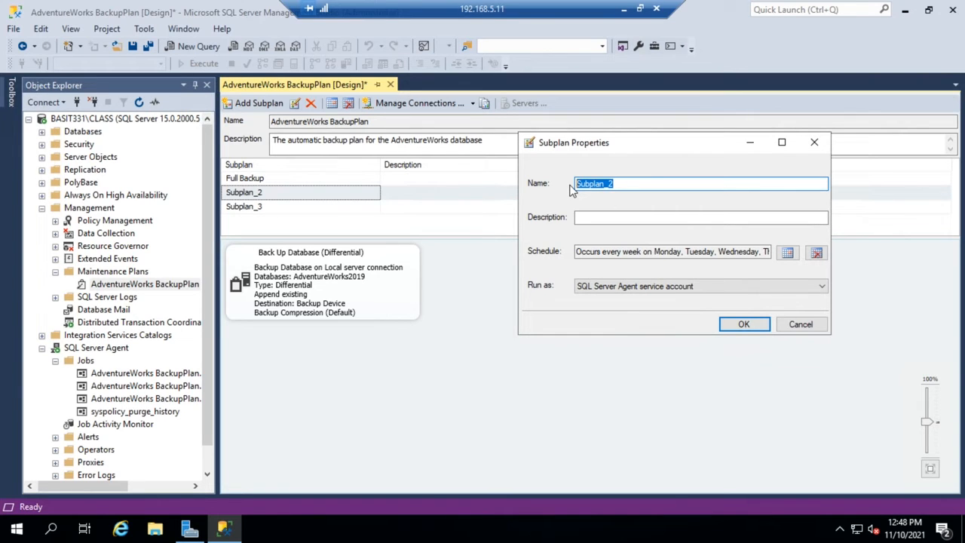
type("Differential Backup")
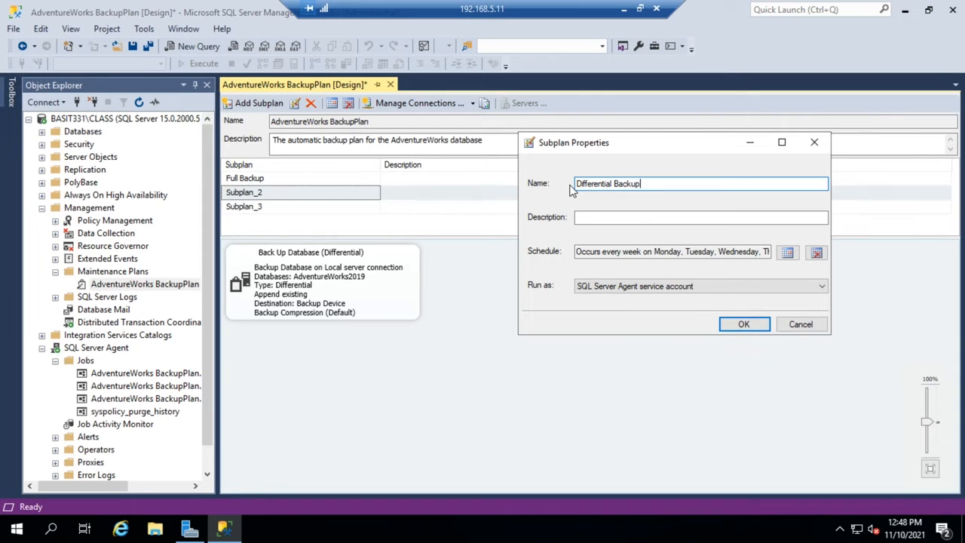
mouse_move(595, 238)
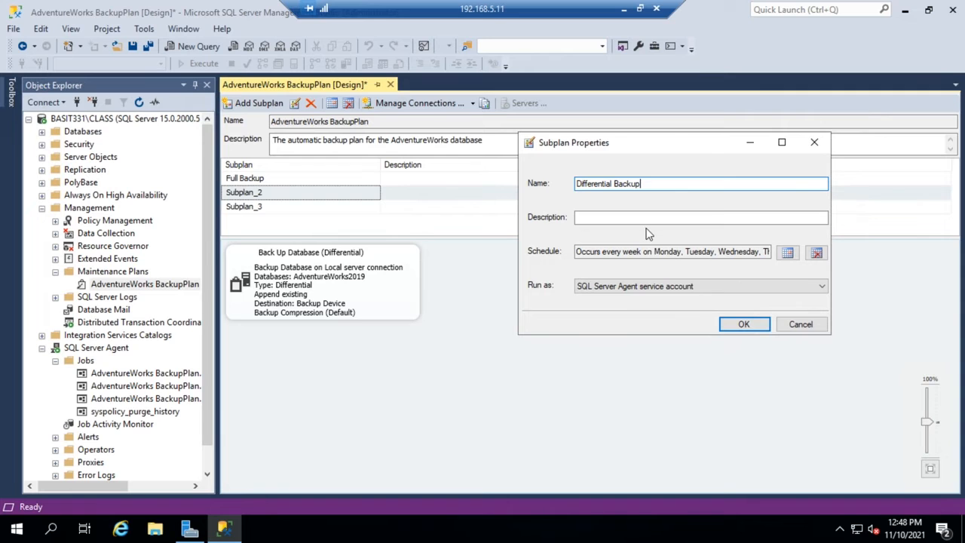
mouse_move(730, 277)
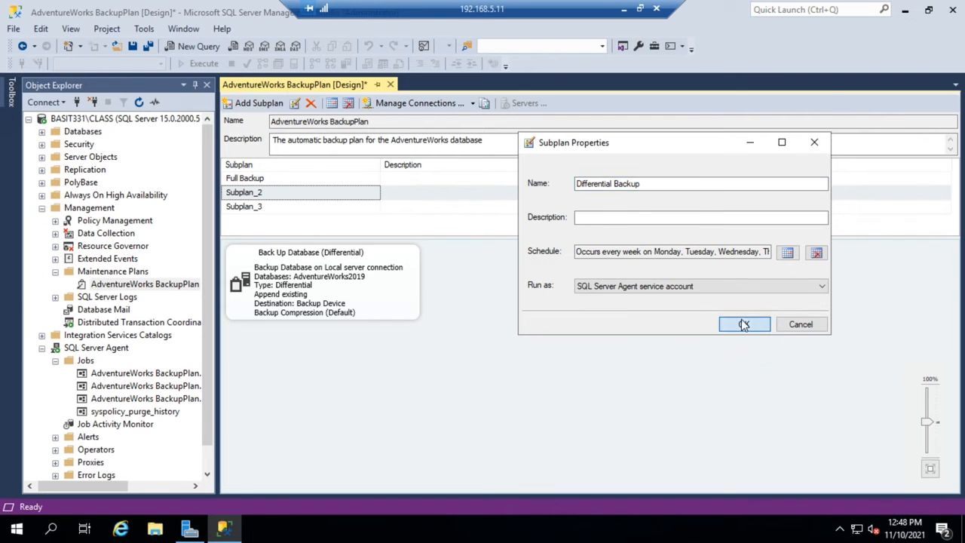
left_click(744, 323)
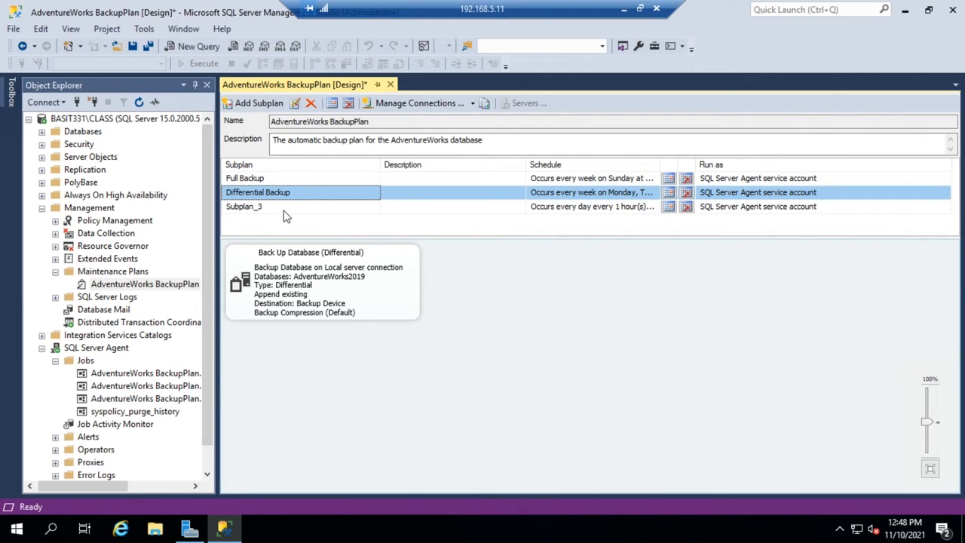
Step: Rename Subplan_3, the transaction log backup subplan, to 'Log Backup'
double_click(244, 205)
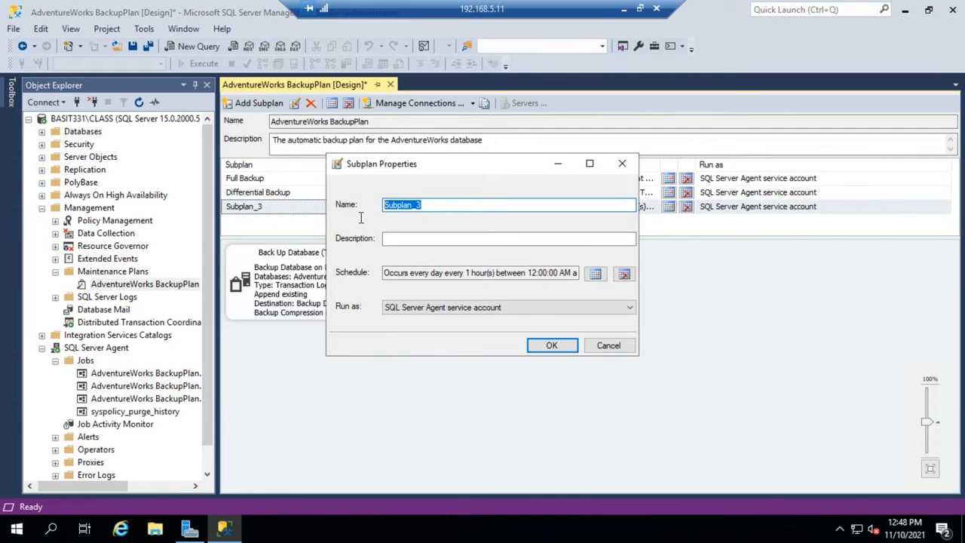
type("La")
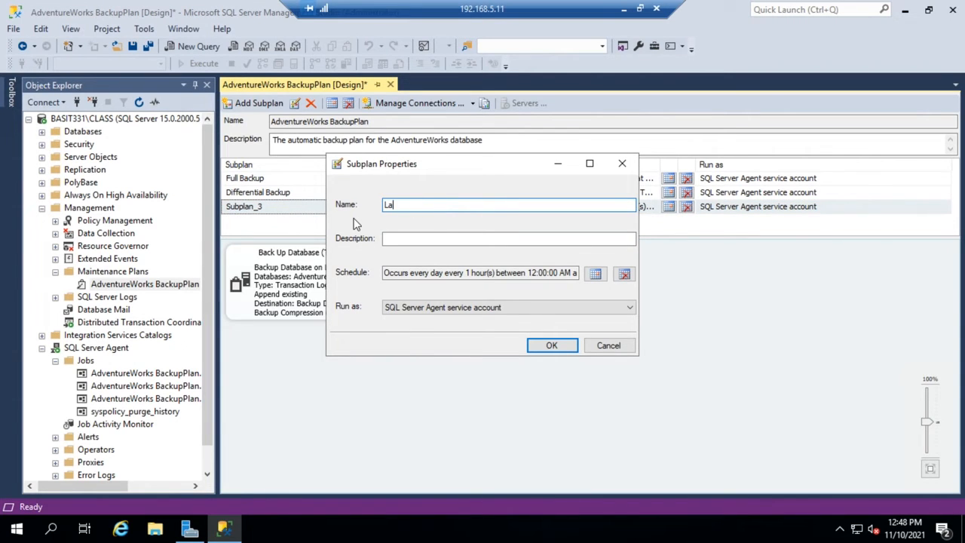
type("og bac")
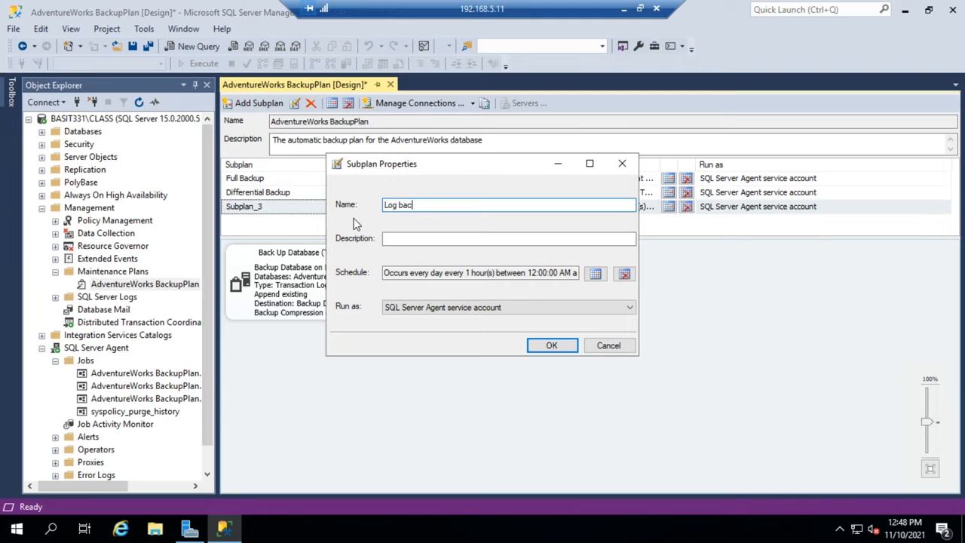
key("BackSpace")
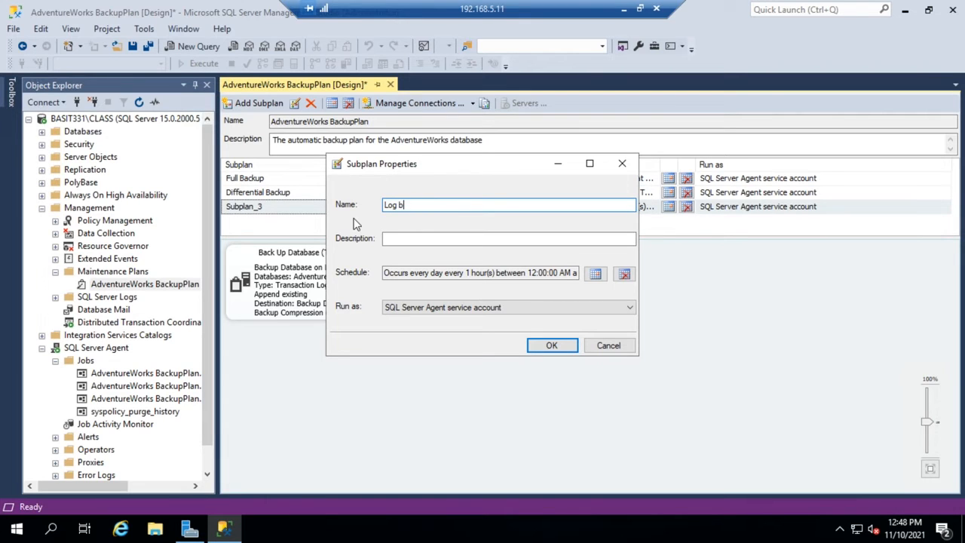
type("ackup")
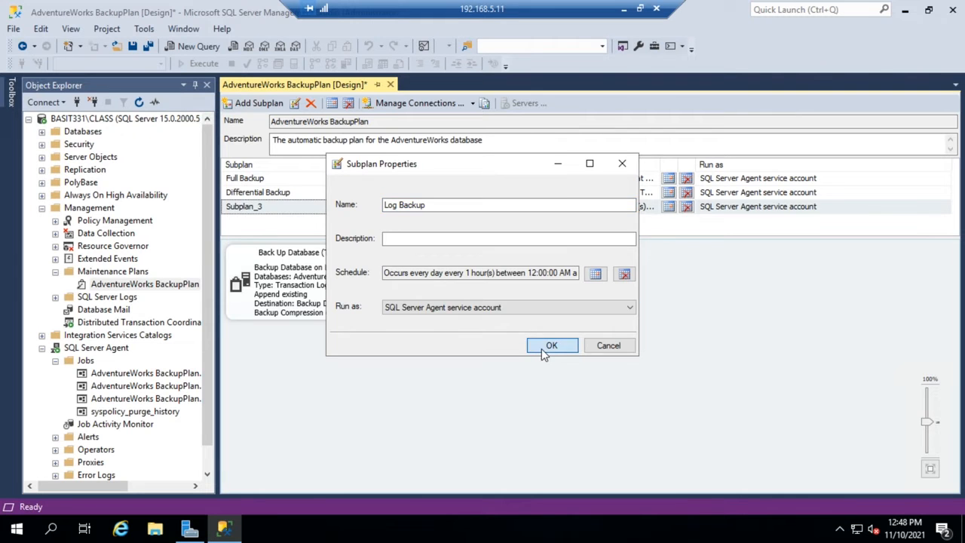
left_click(552, 345)
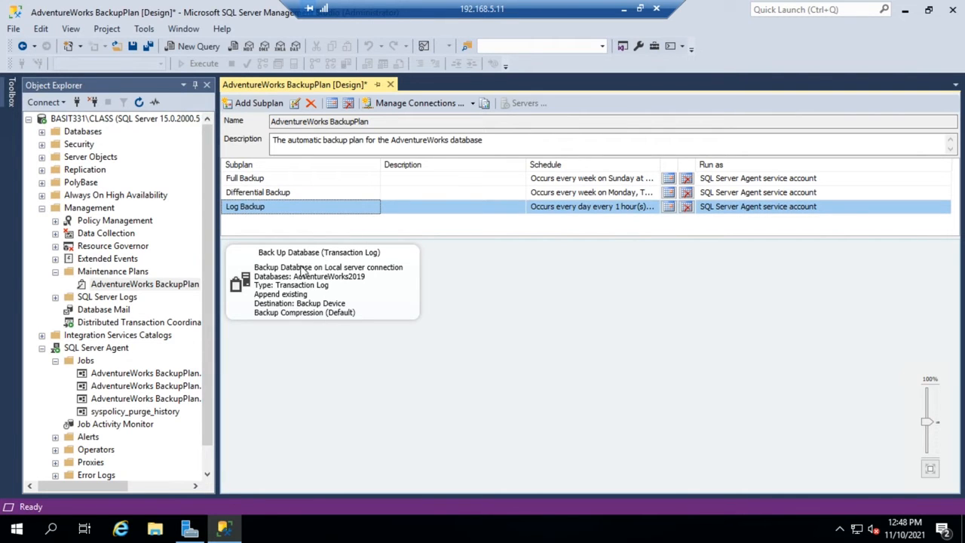
mouse_move(369, 250)
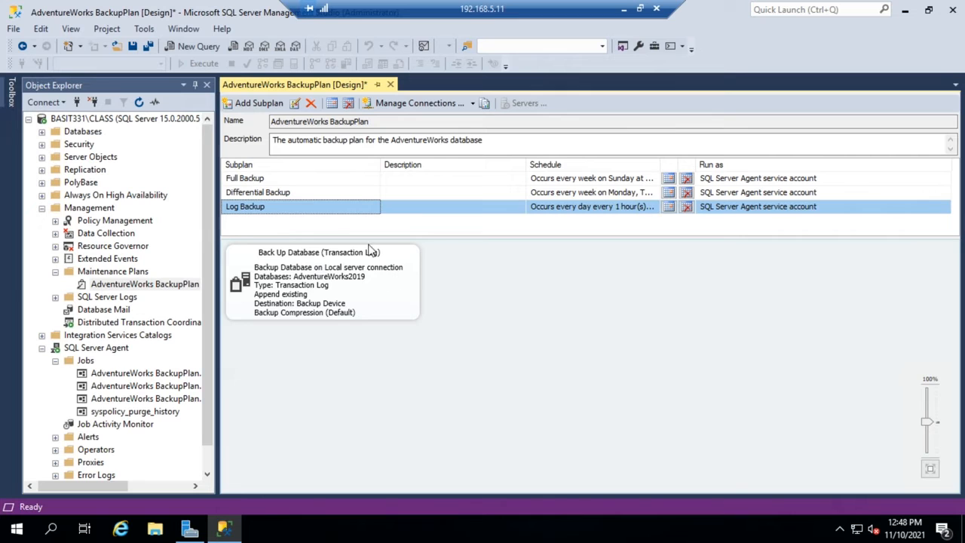
mouse_move(316, 247)
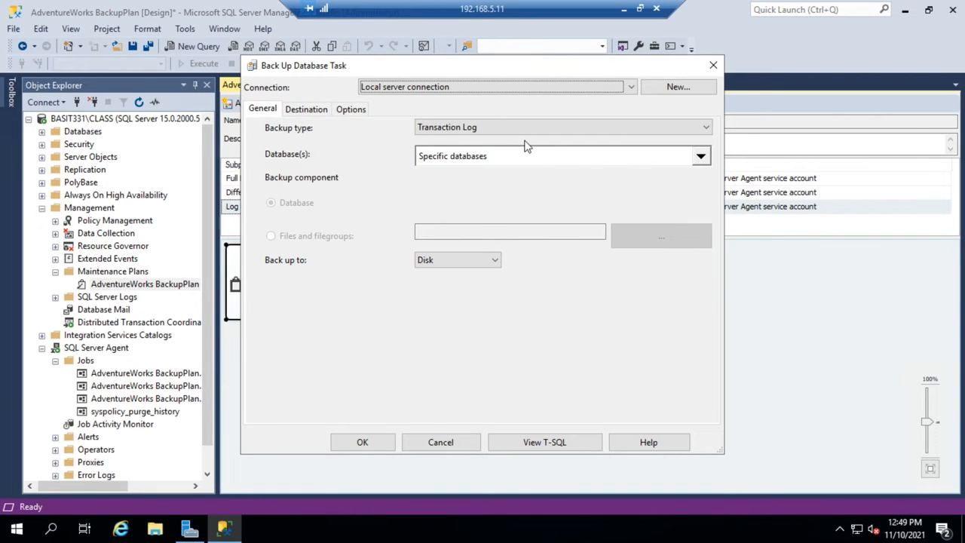
left_click(699, 156)
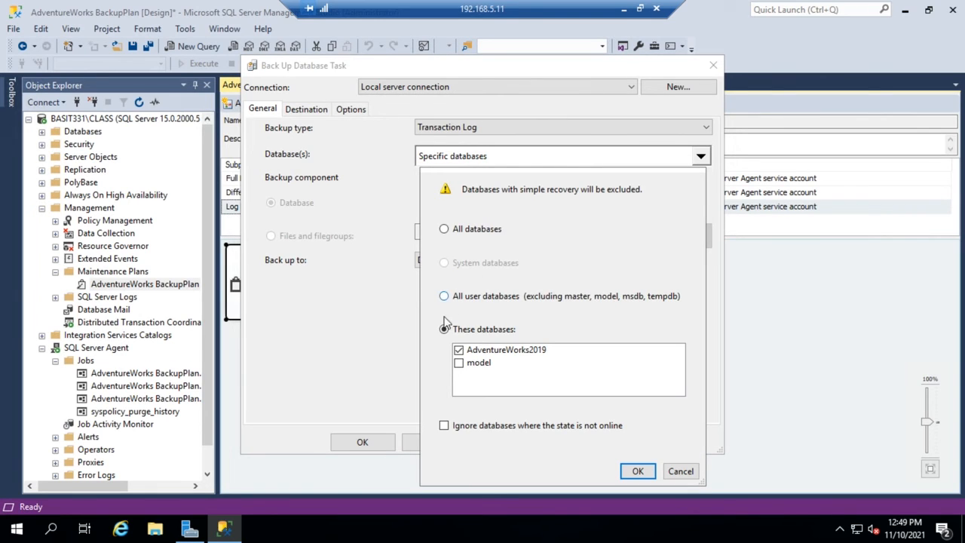
left_click(443, 328)
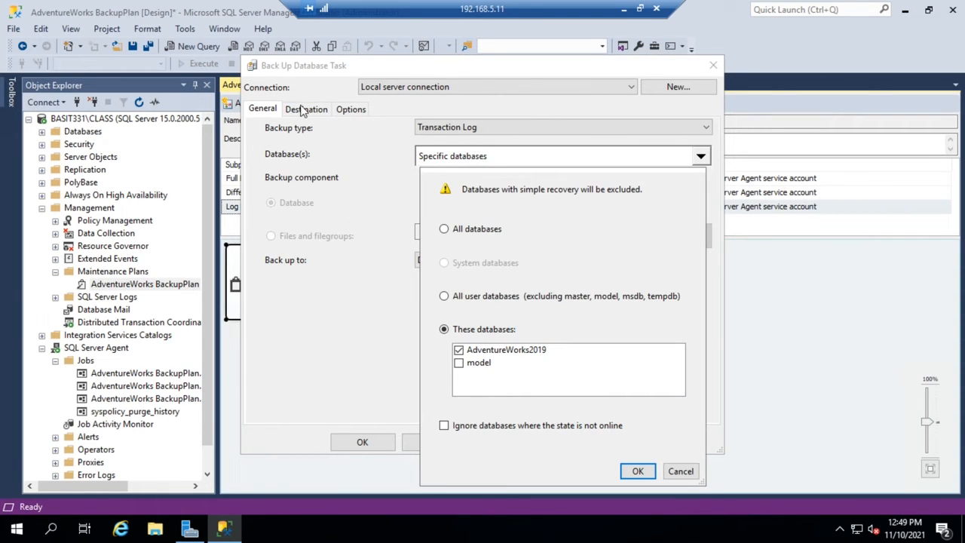
left_click(637, 470)
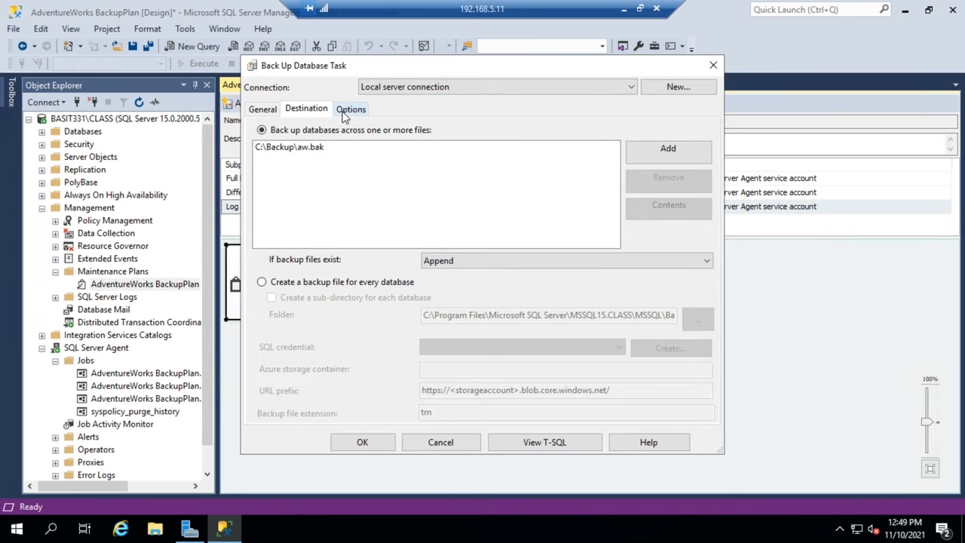
left_click(350, 109)
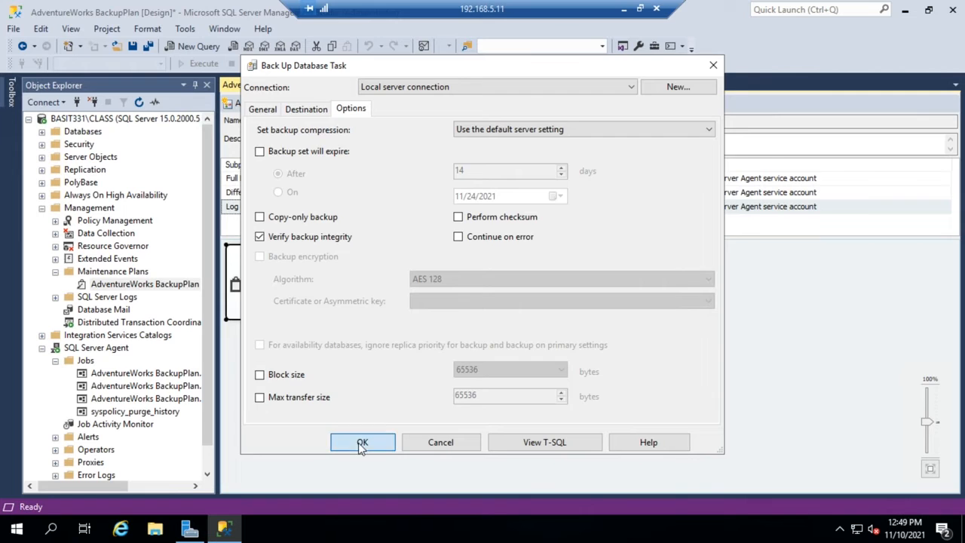
left_click(362, 442)
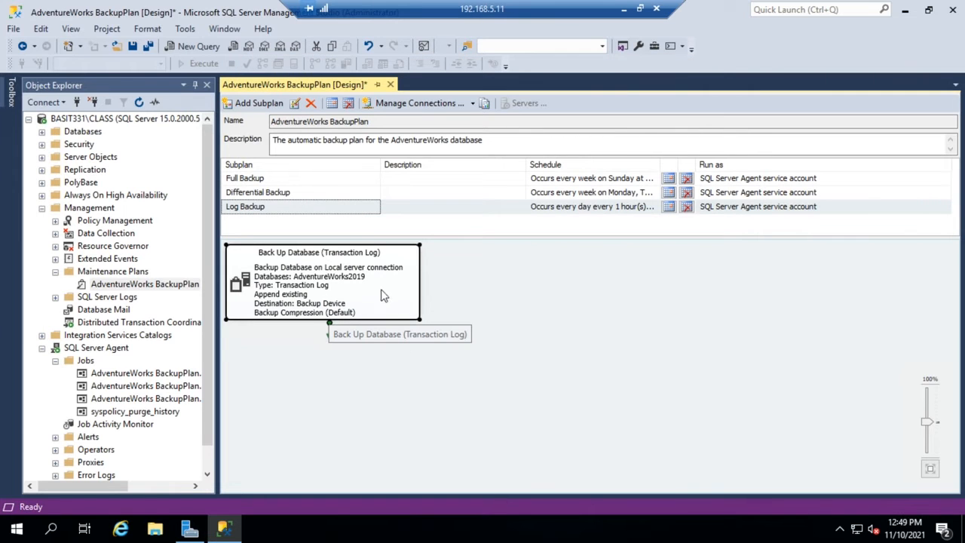
mouse_move(400, 284)
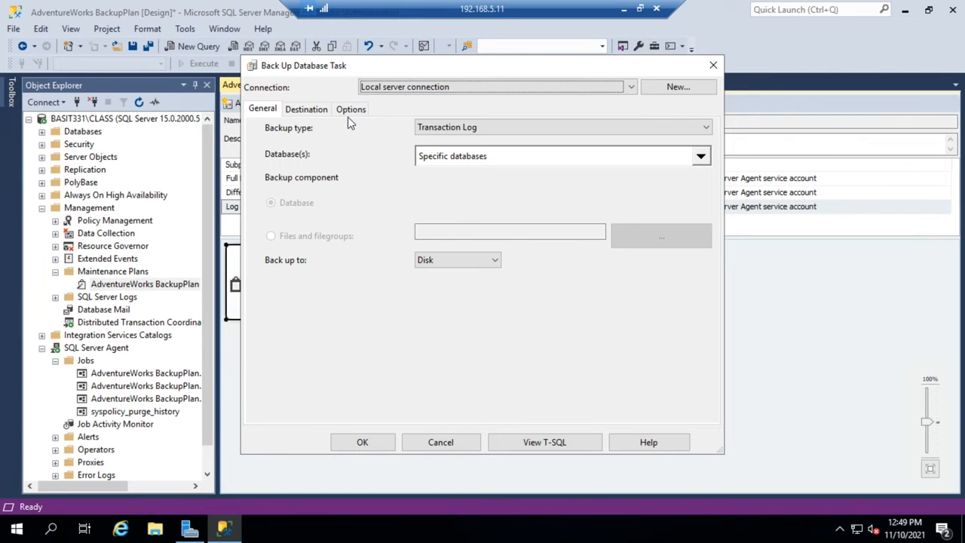
Step: Review the log backup task's options and generated T-SQL, then close its settings
left_click(349, 109)
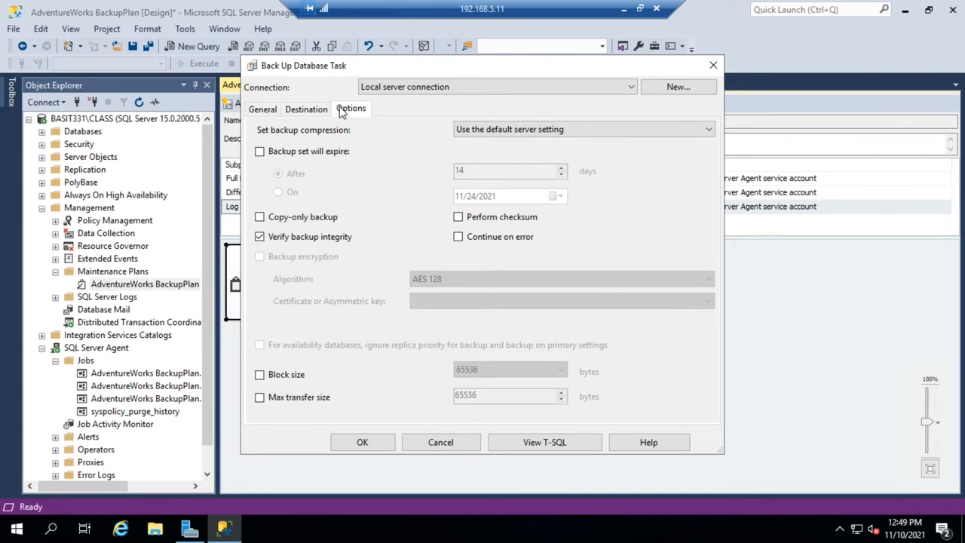
left_click(262, 109)
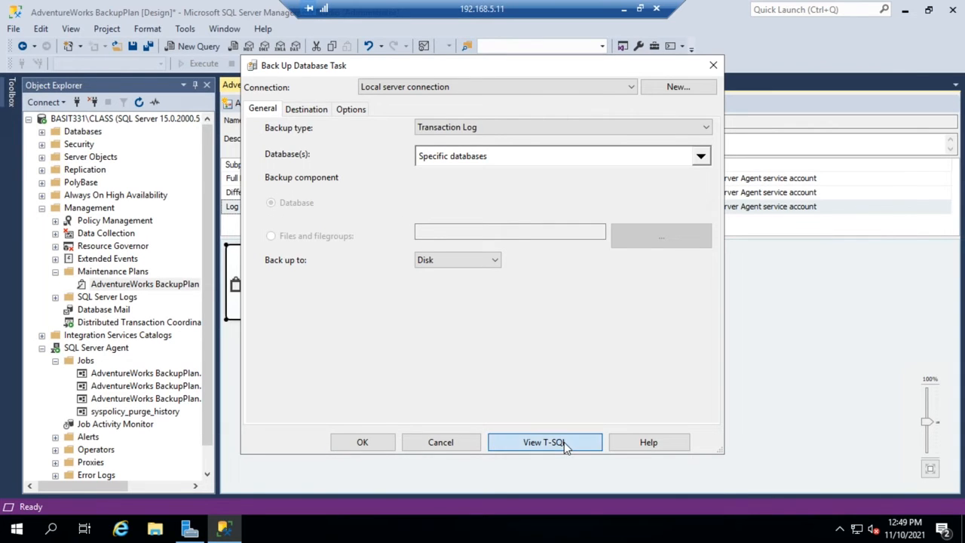
left_click(544, 441)
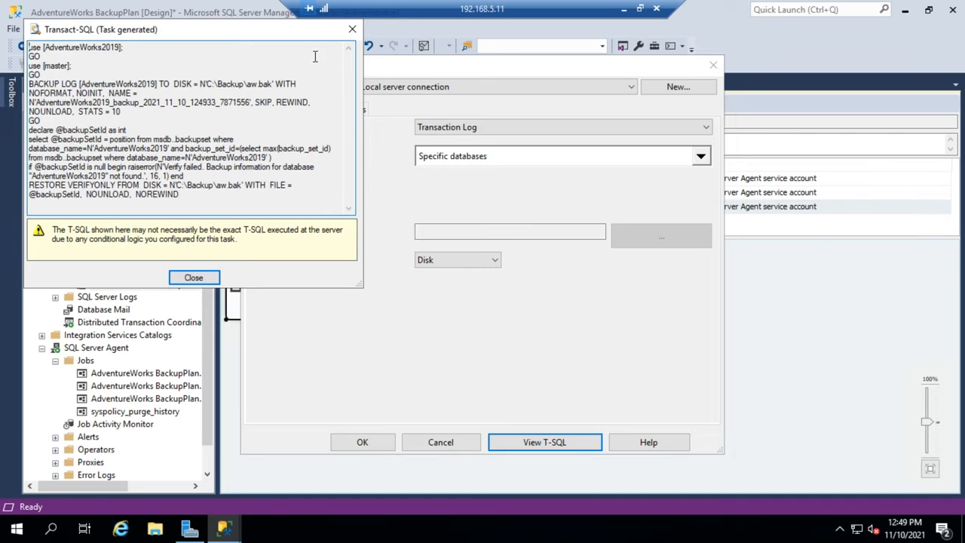
mouse_move(226, 127)
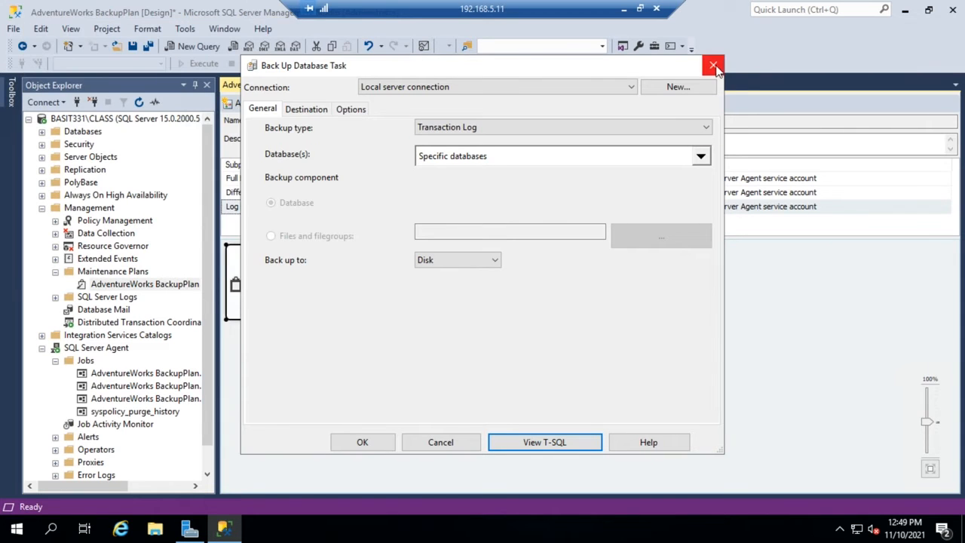
left_click(711, 66)
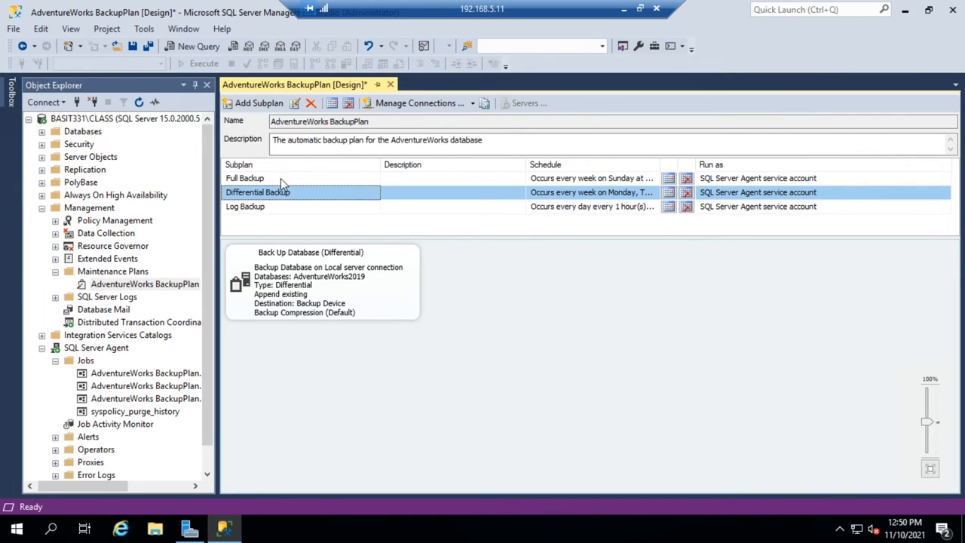
Step: Show the Full Backup subplan with its full database backup task for AdventureWorks2019
left_click(244, 178)
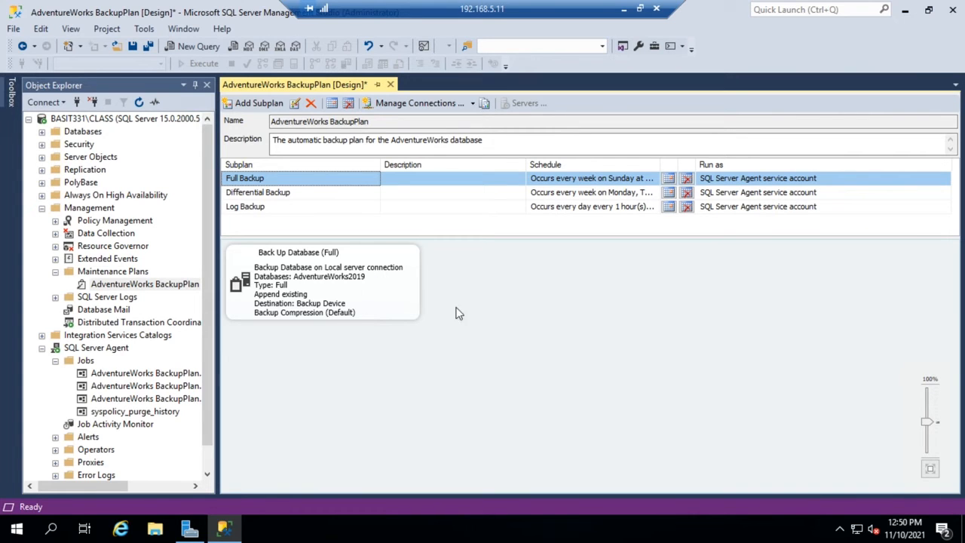
mouse_move(535, 307)
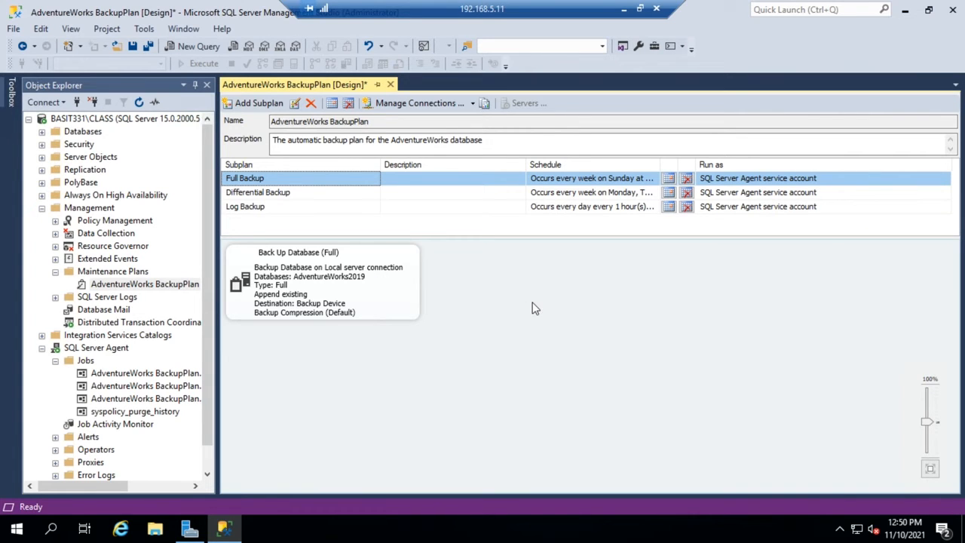
mouse_move(495, 334)
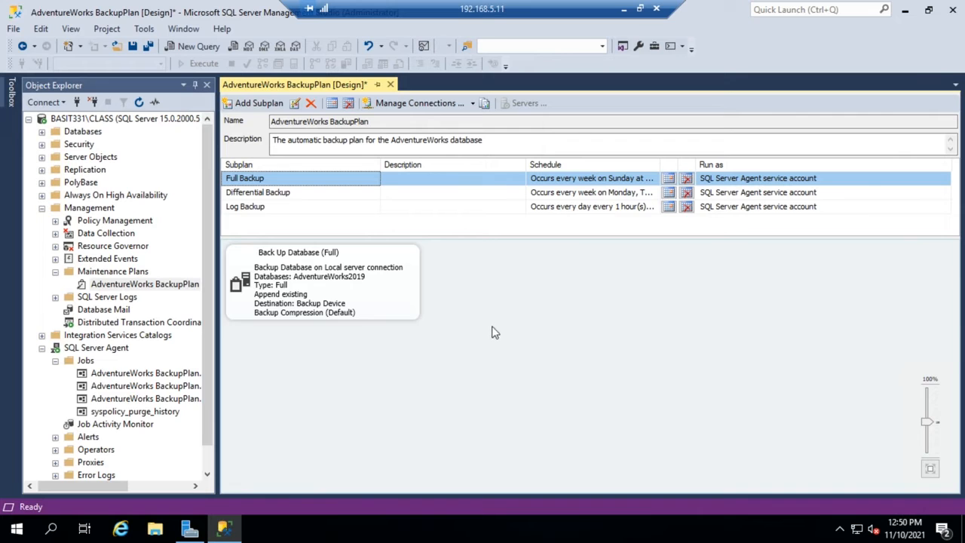
mouse_move(129, 249)
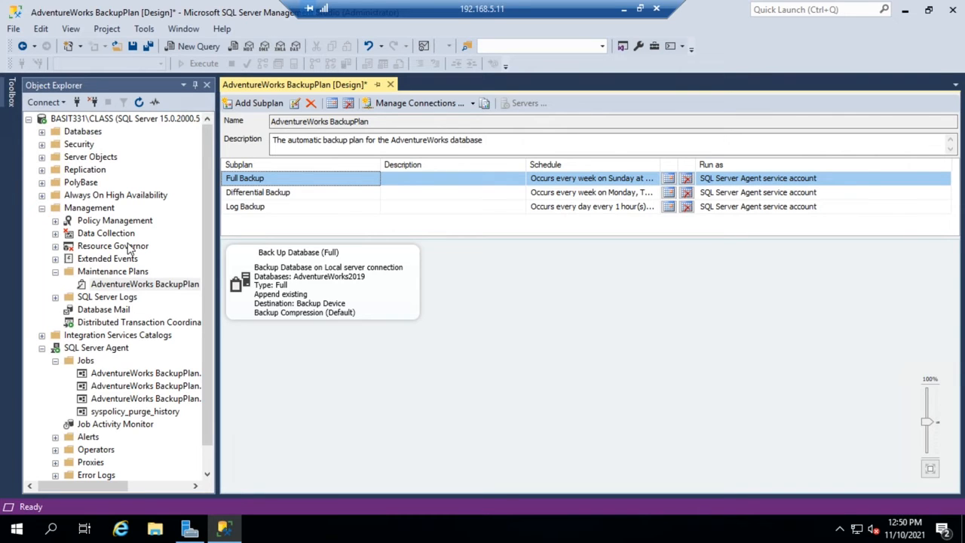
mouse_move(401, 313)
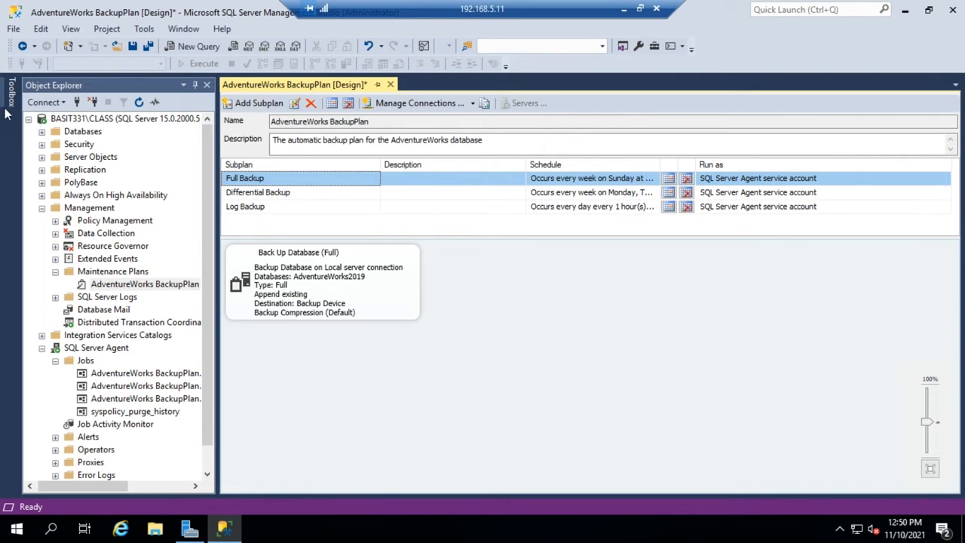
Step: Show the Toolbox's maintenance plan tasks beside the Full Backup subplan design
left_click(9, 94)
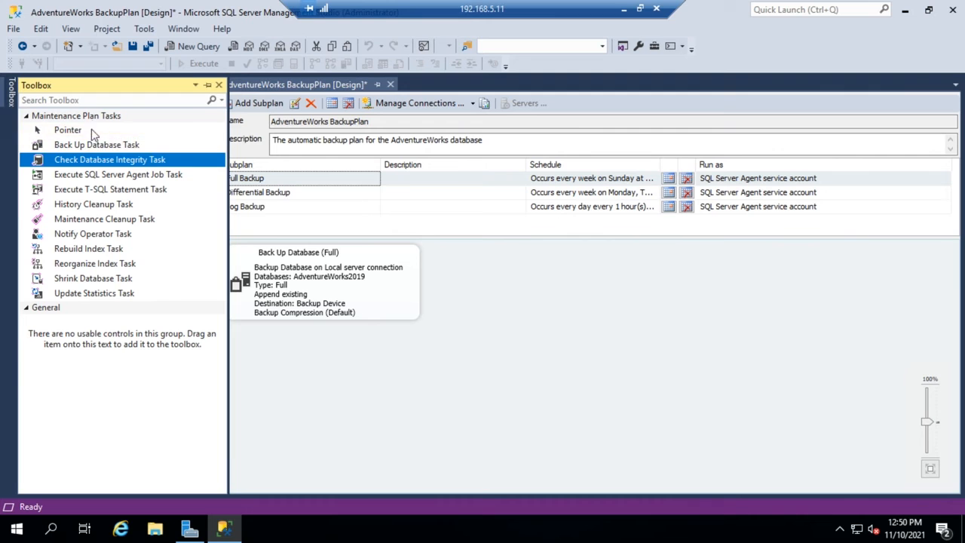
mouse_move(93, 263)
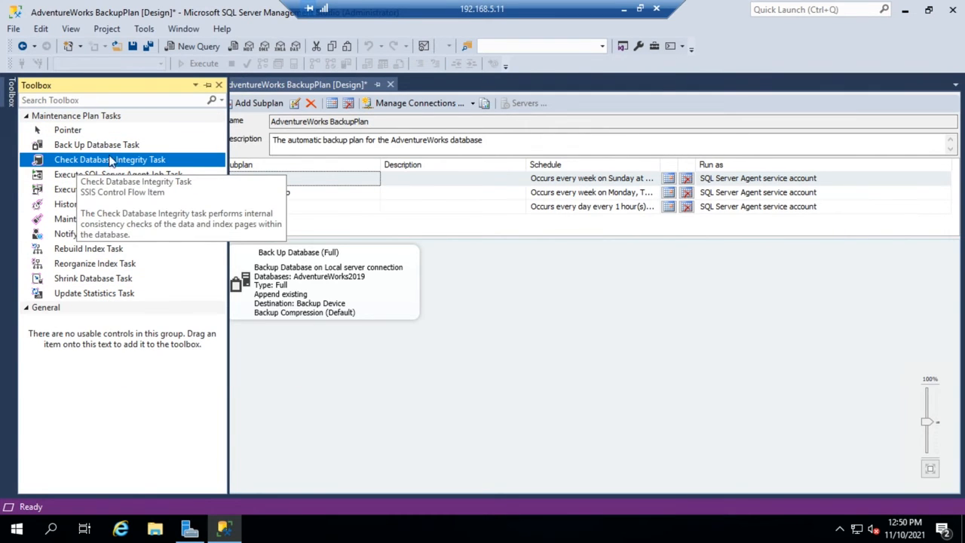
mouse_move(97, 145)
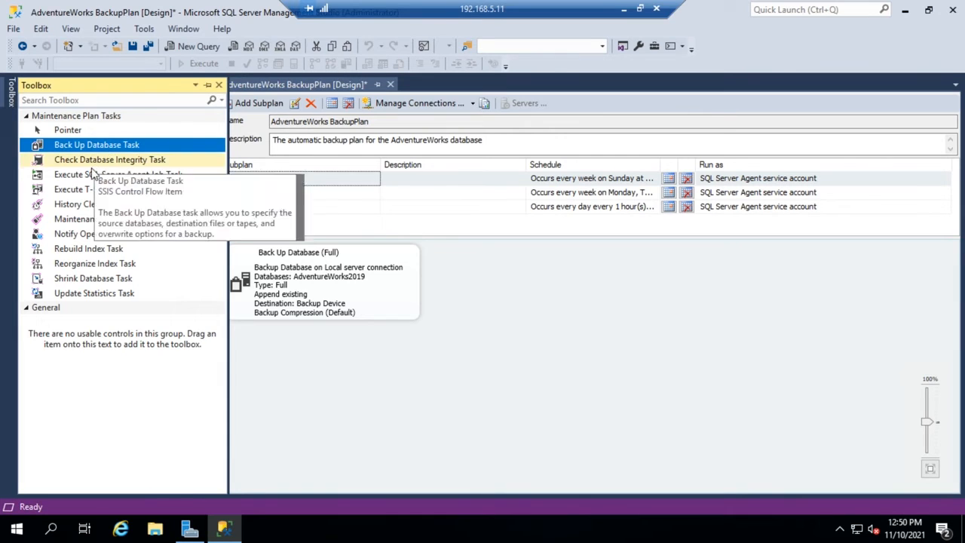
mouse_move(118, 174)
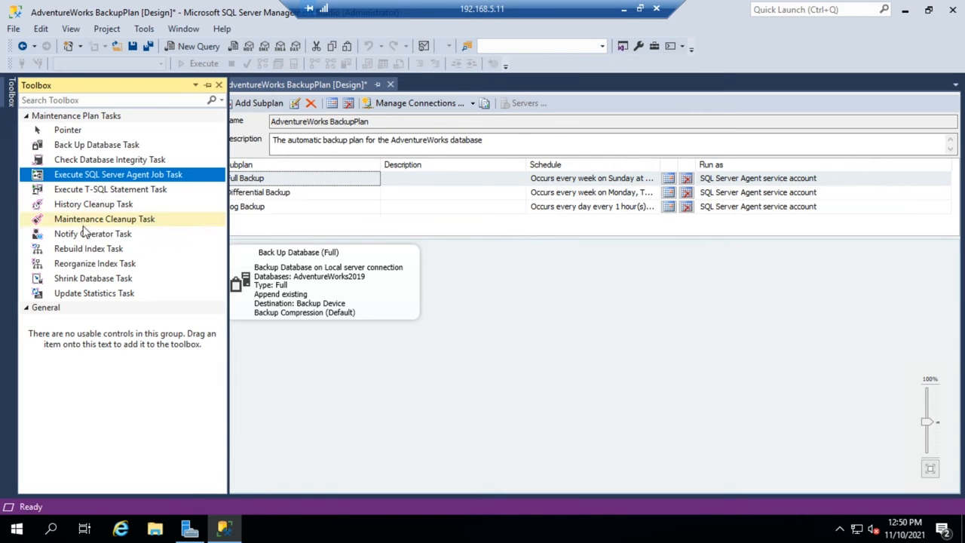
mouse_move(90, 310)
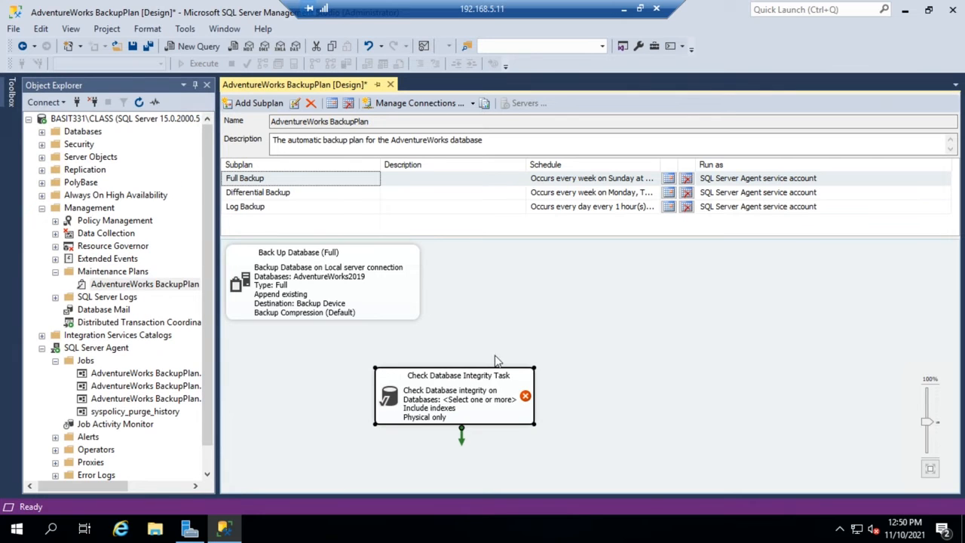
mouse_move(470, 410)
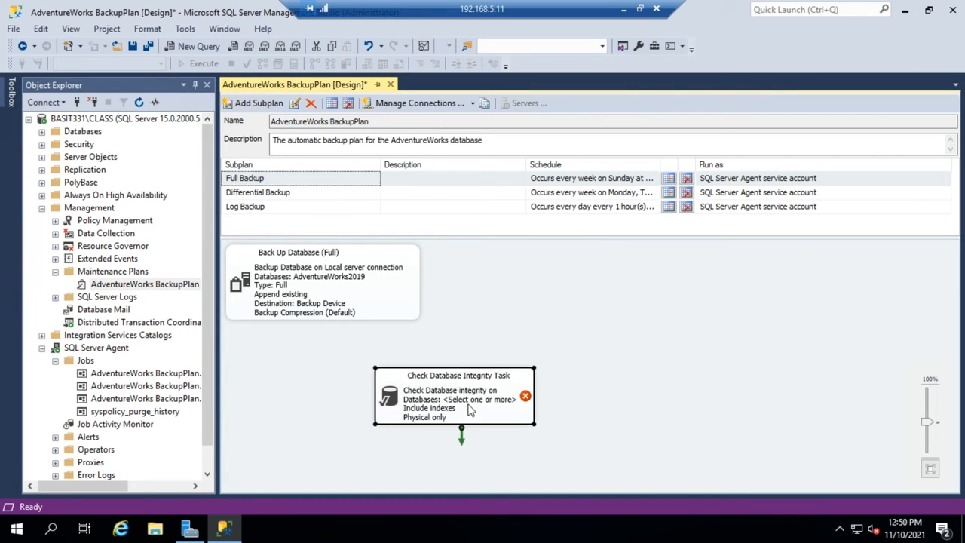
mouse_move(485, 404)
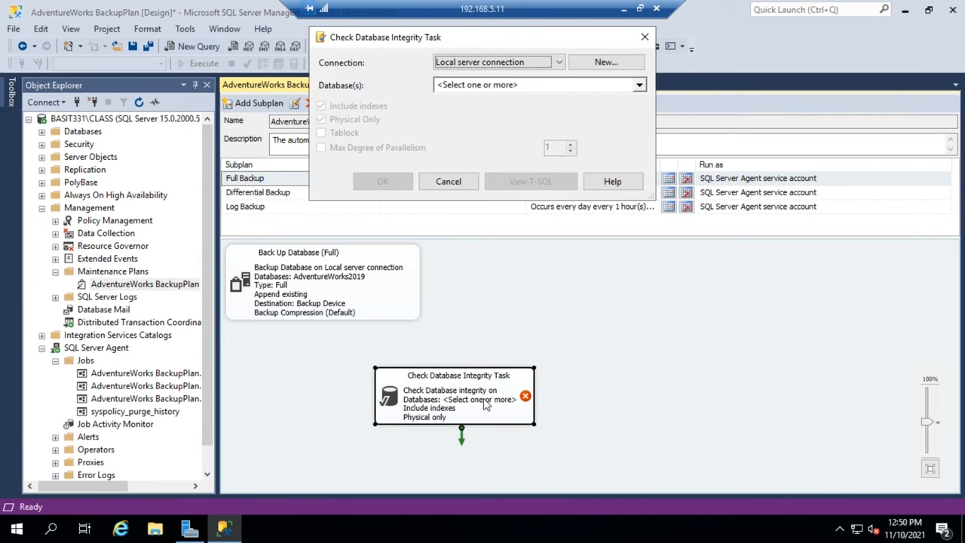
mouse_move(543, 121)
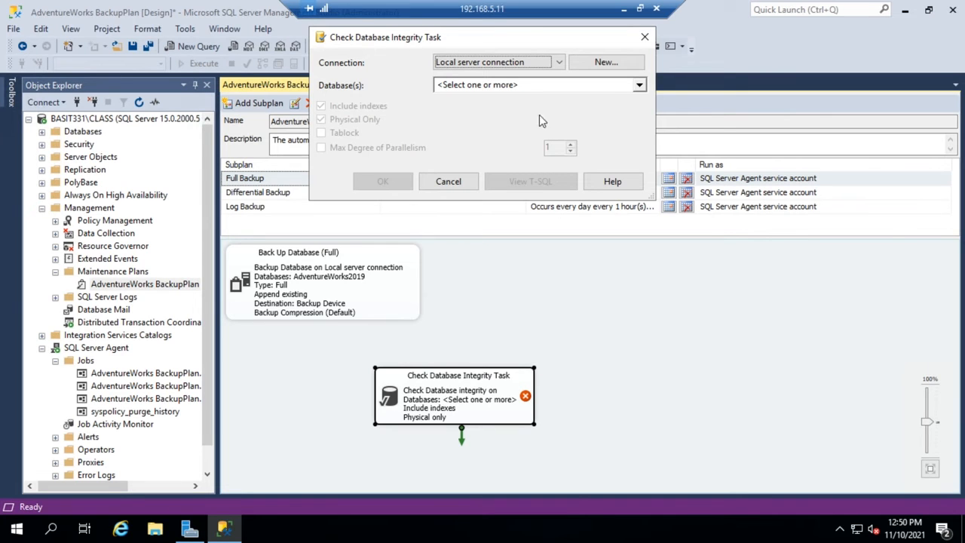
Step: Target the Check Database Integrity task at AdventureWorks2019 and apply its settings
left_click(638, 85)
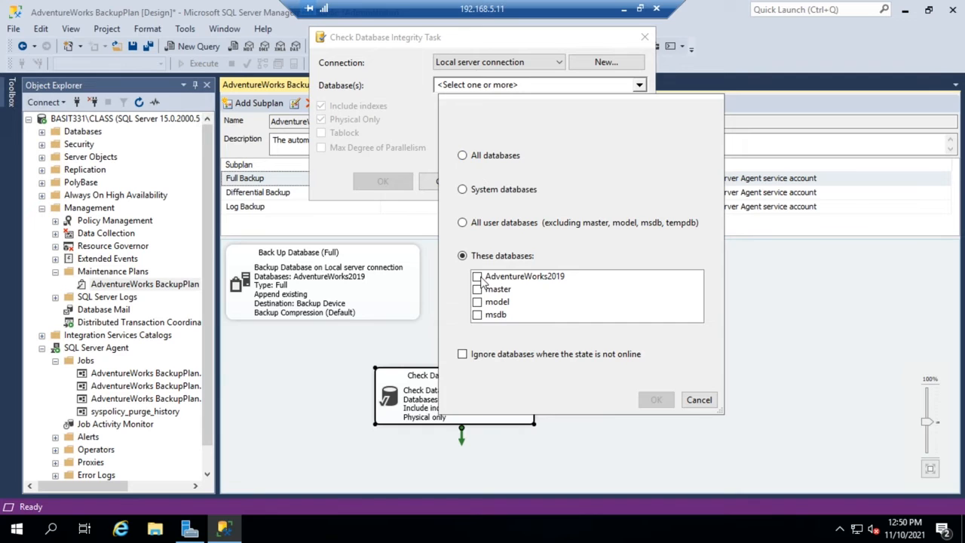
left_click(477, 276)
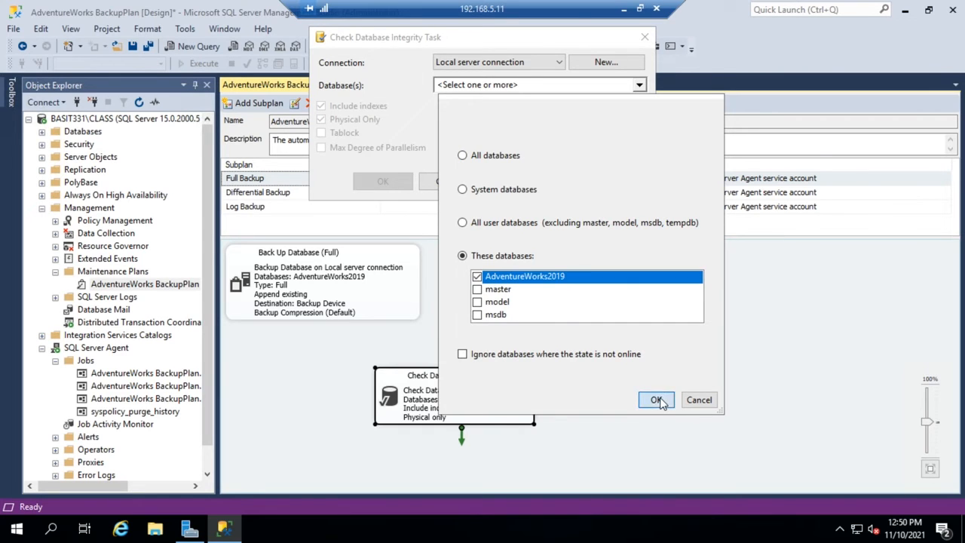
left_click(655, 399)
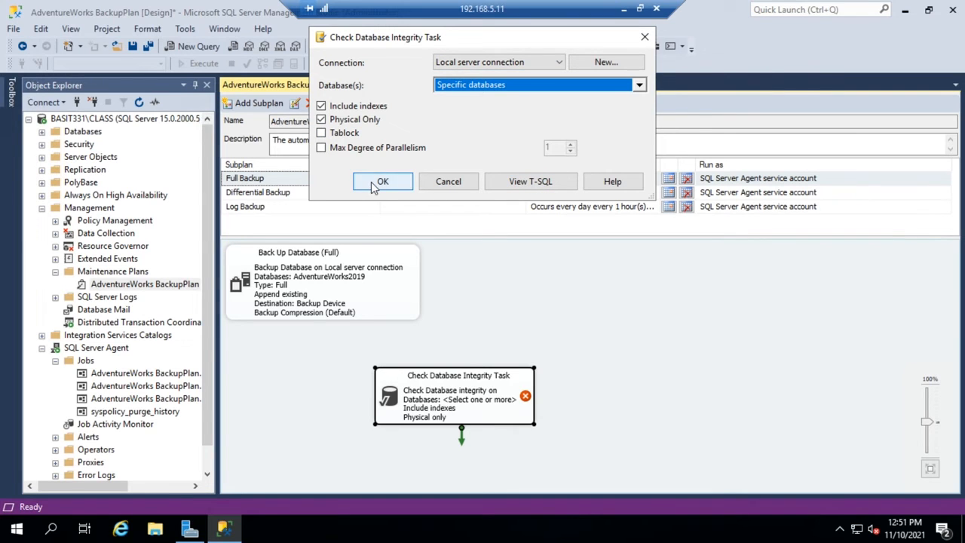
left_click(383, 181)
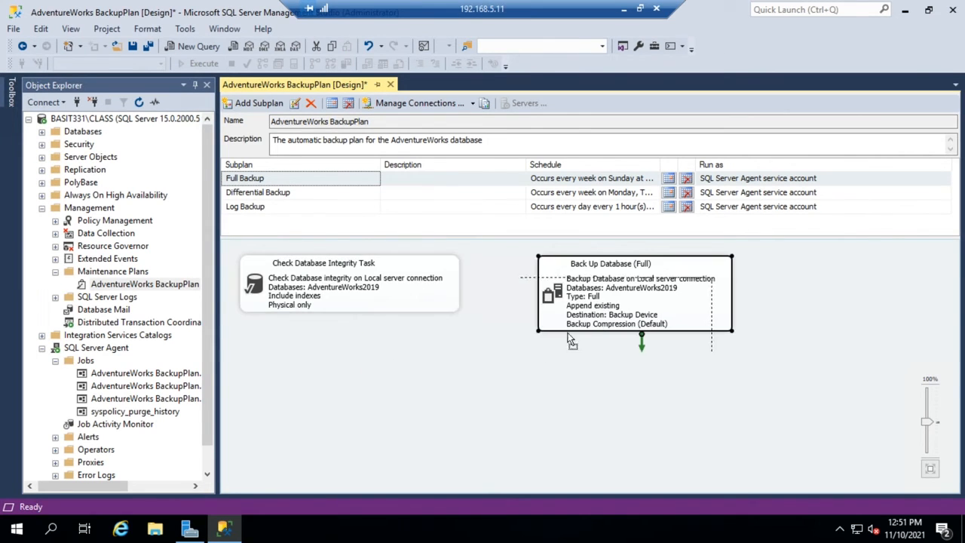
Step: Place the backup task below the integrity check and link them so the check runs first
left_click_drag(633, 294, 349, 407)
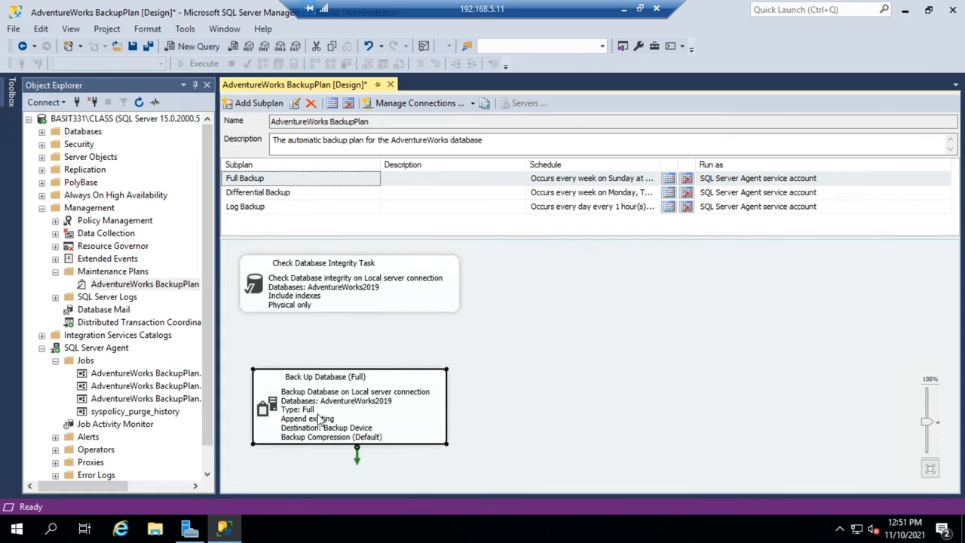
left_click(349, 283)
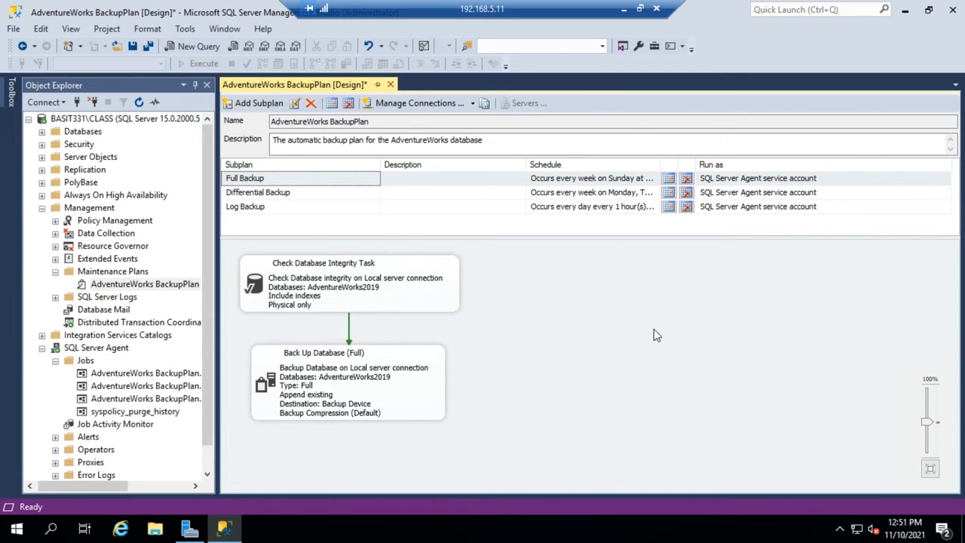
mouse_move(579, 453)
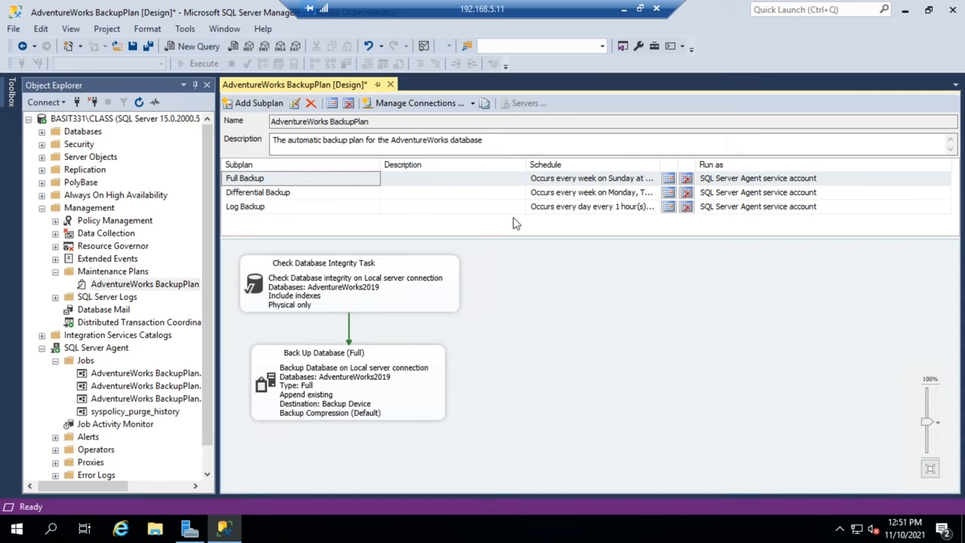
mouse_move(518, 208)
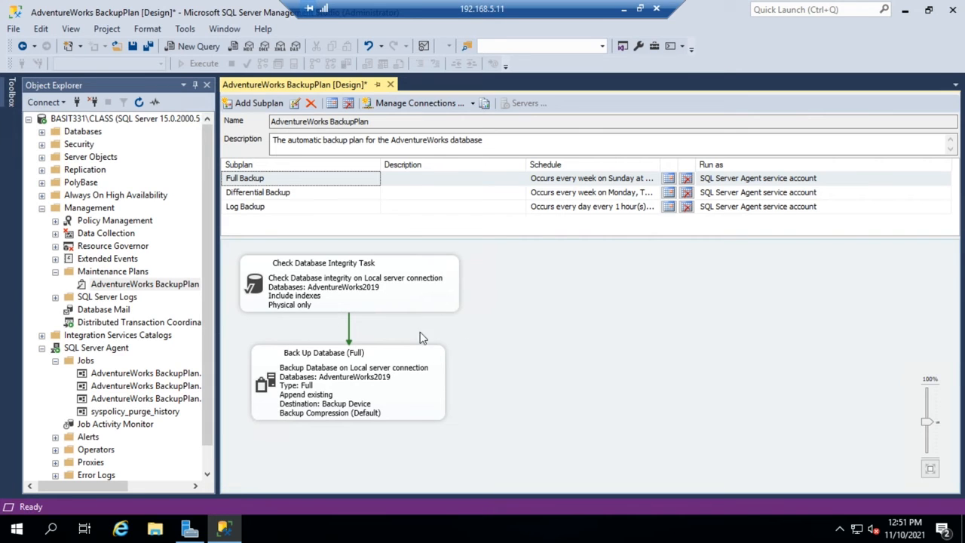
mouse_move(401, 220)
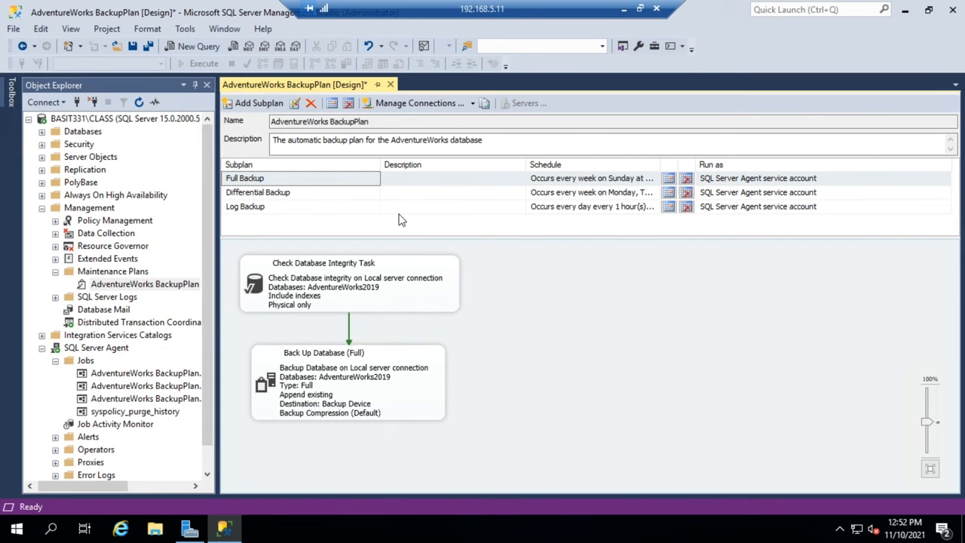
mouse_move(390, 85)
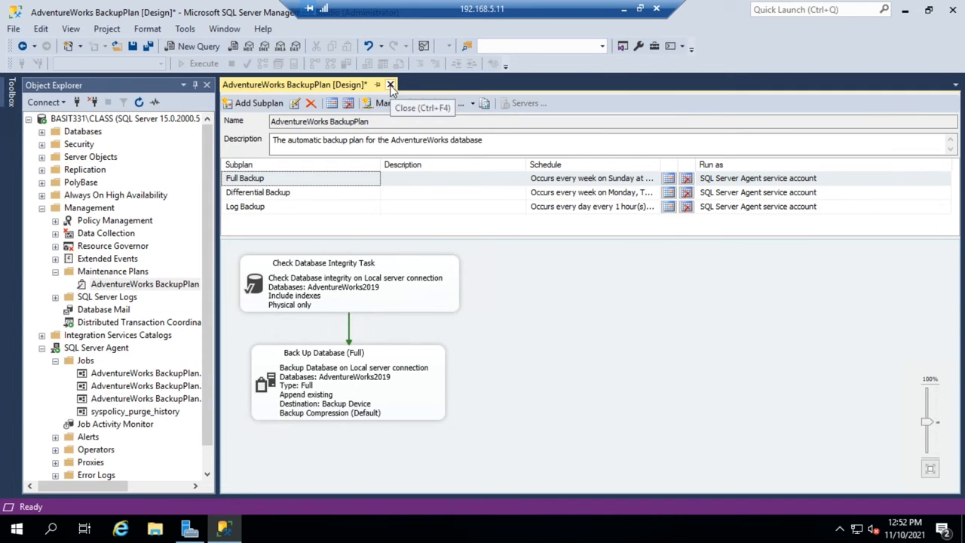
Step: Close the AdventureWorks BackupPlan designer, answering Yes to save its changes
left_click(391, 85)
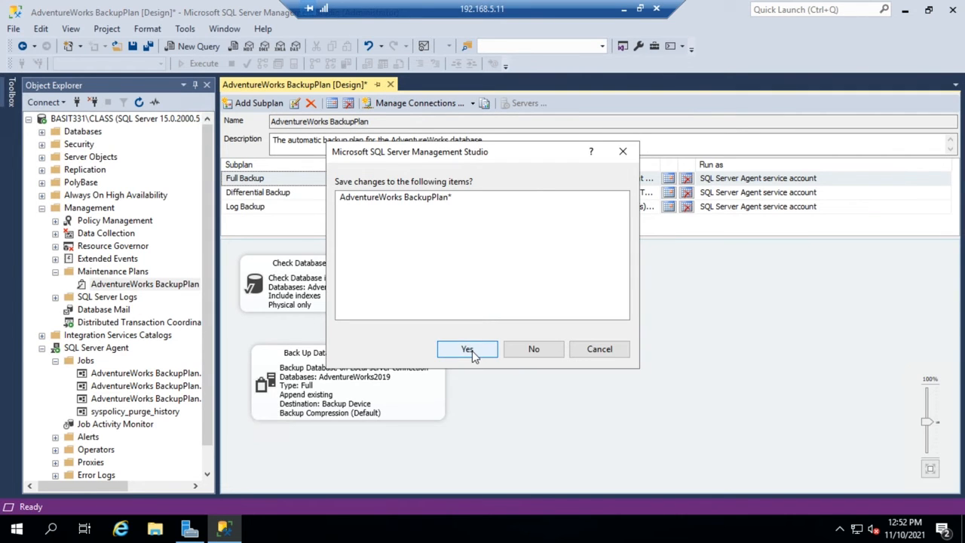
left_click(467, 348)
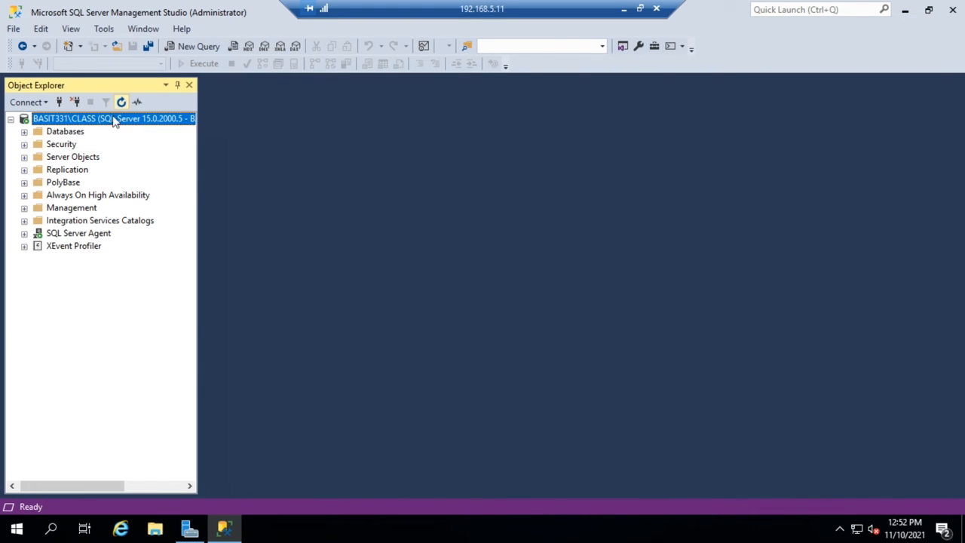
Step: Expand SQL Server Agent and its Jobs folder to show the three AdventureWorks BackupPlan jobs
left_click(72, 208)
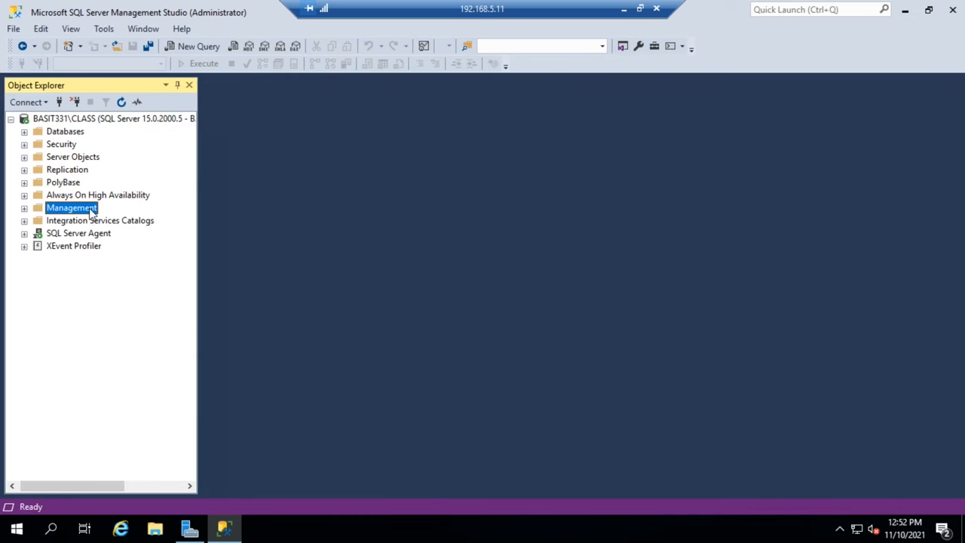
left_click(24, 233)
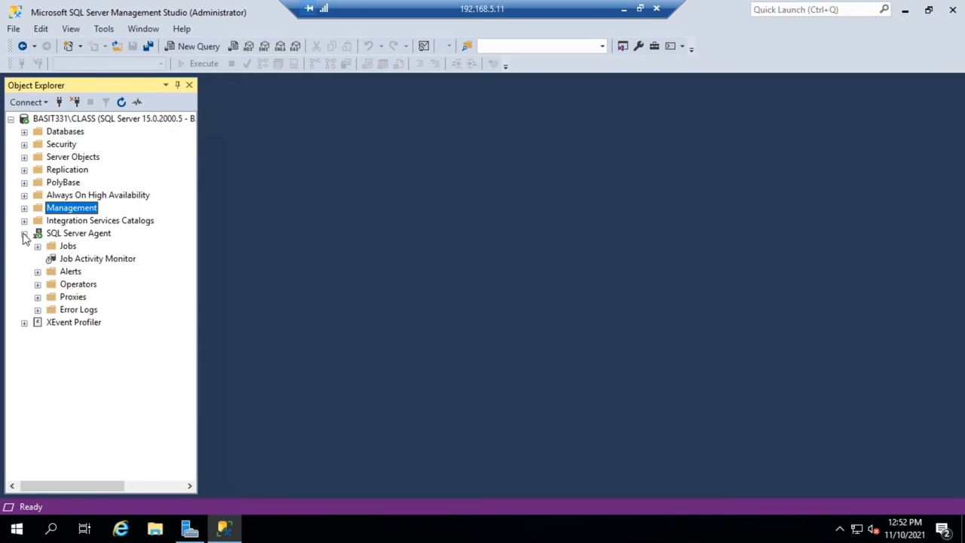
left_click(38, 246)
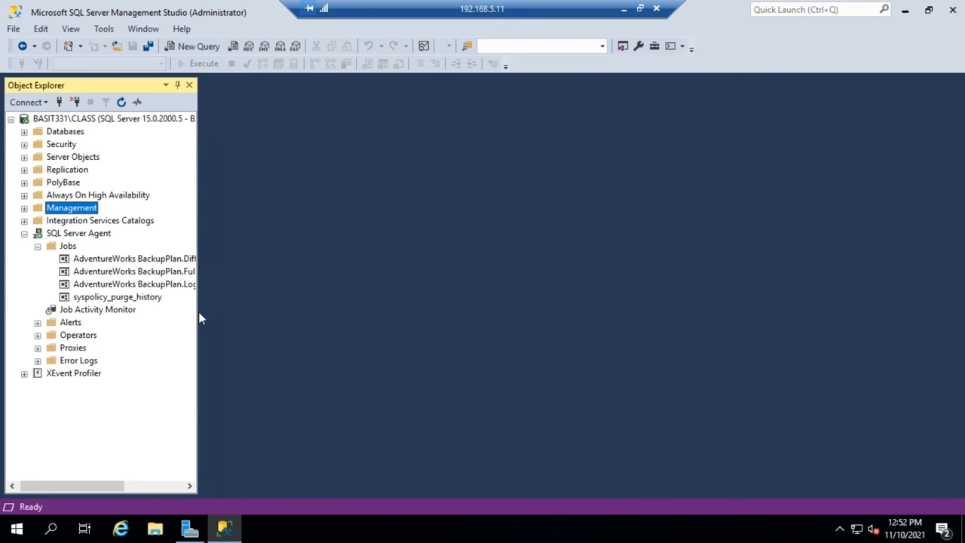
mouse_move(47, 183)
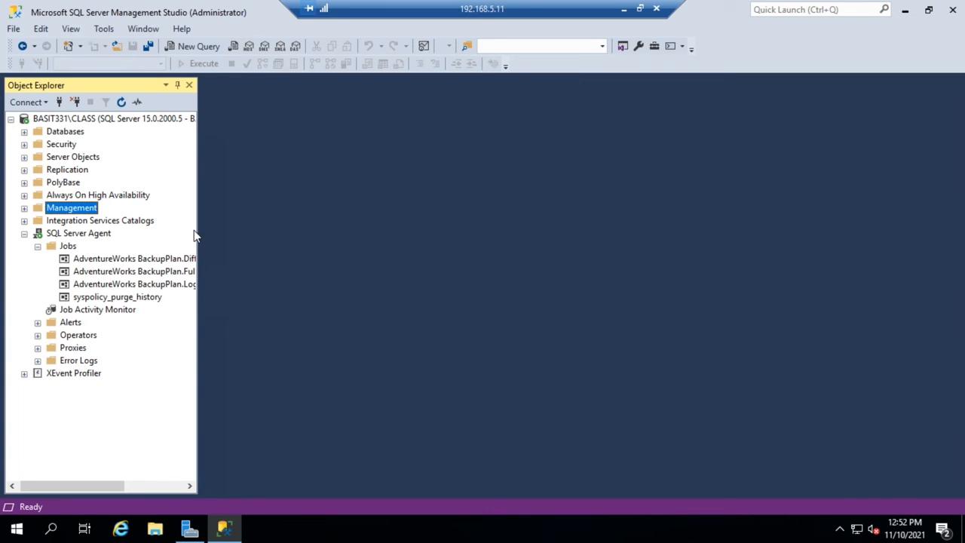
mouse_move(235, 235)
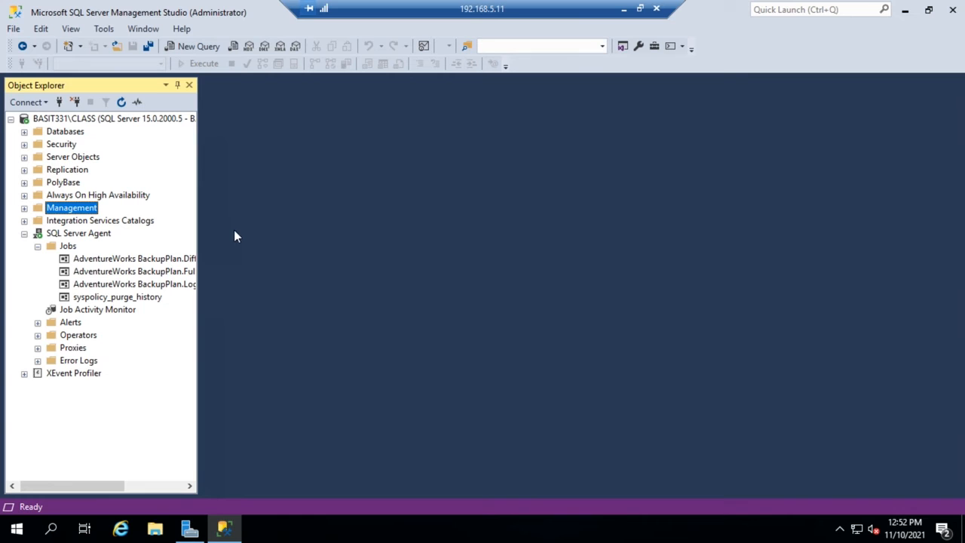
mouse_move(194, 390)
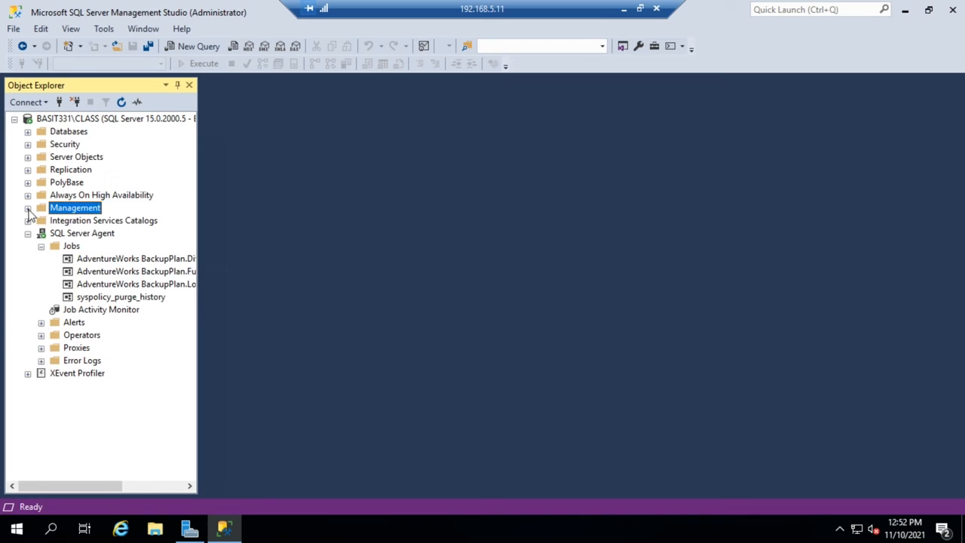
Step: Reopen AdventureWorks BackupPlan under Management to verify the integrity check and backup, then close it
left_click(28, 208)
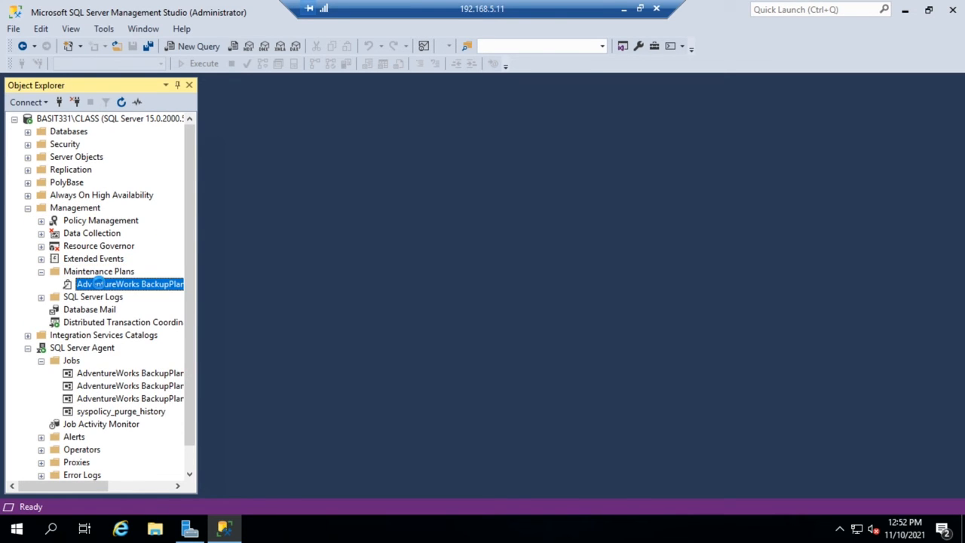
double_click(130, 283)
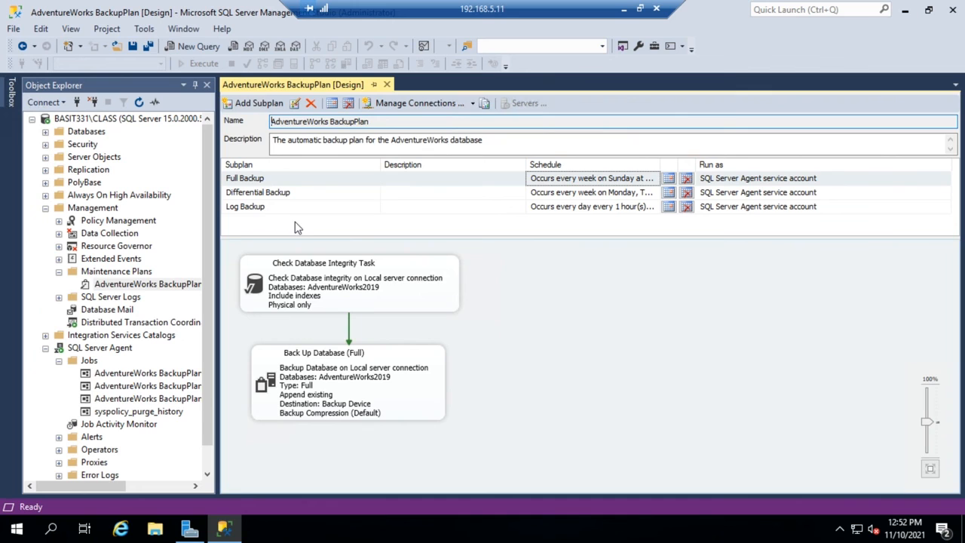
mouse_move(292, 331)
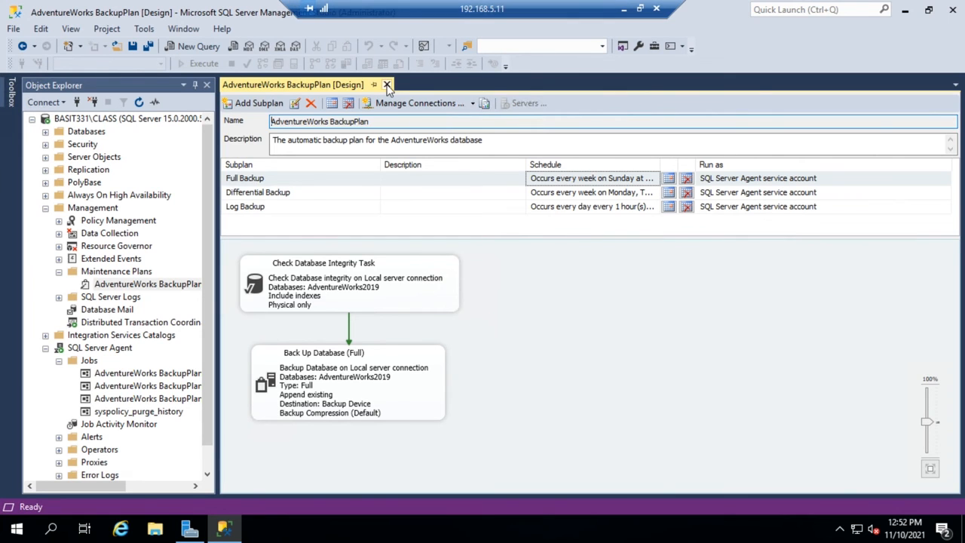
left_click(386, 84)
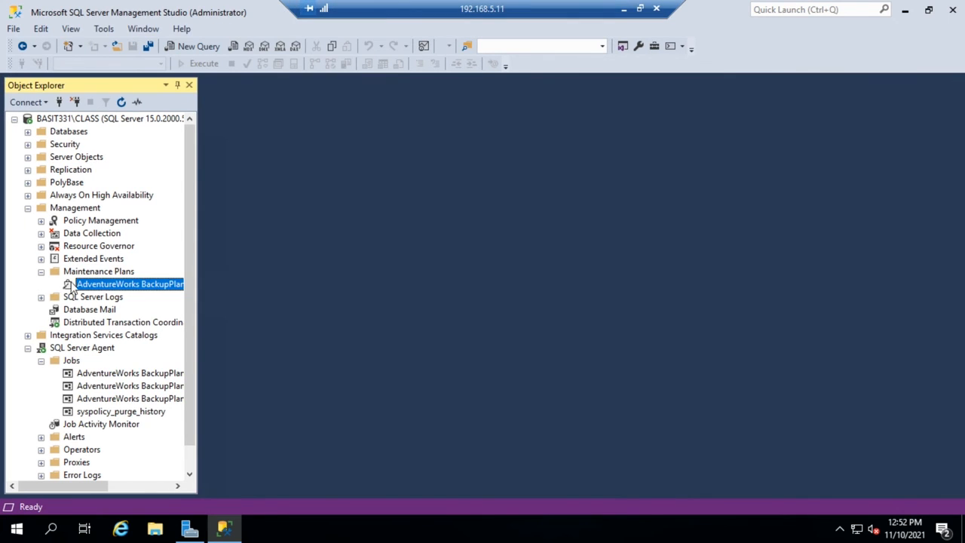
Step: Create a new maintenance plan named Temp from the Maintenance Plans node and open its designer
right_click(98, 271)
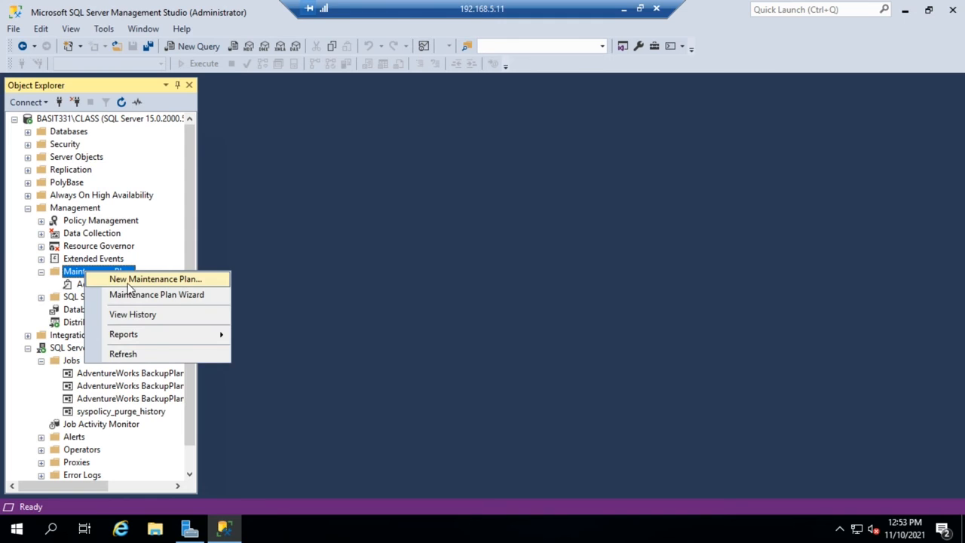
left_click(156, 279)
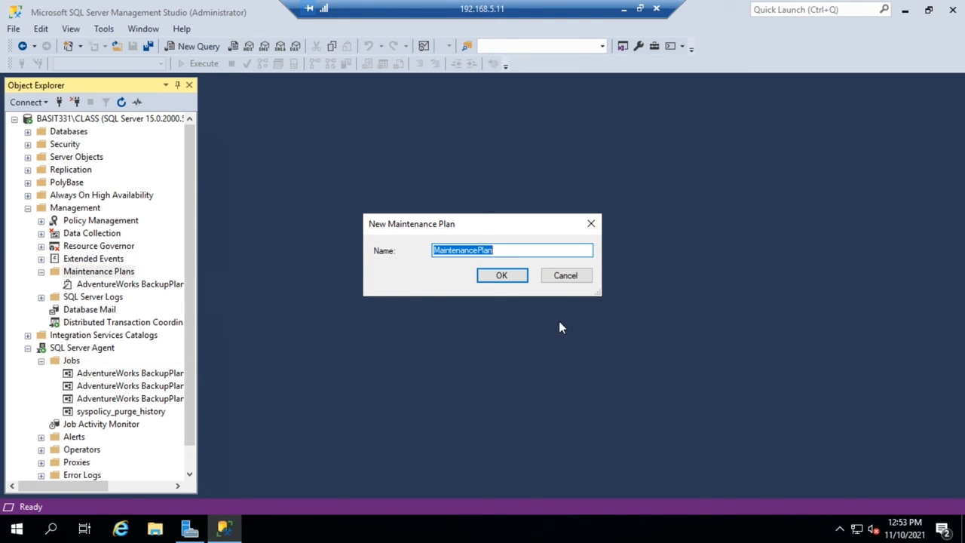
left_click(500, 275)
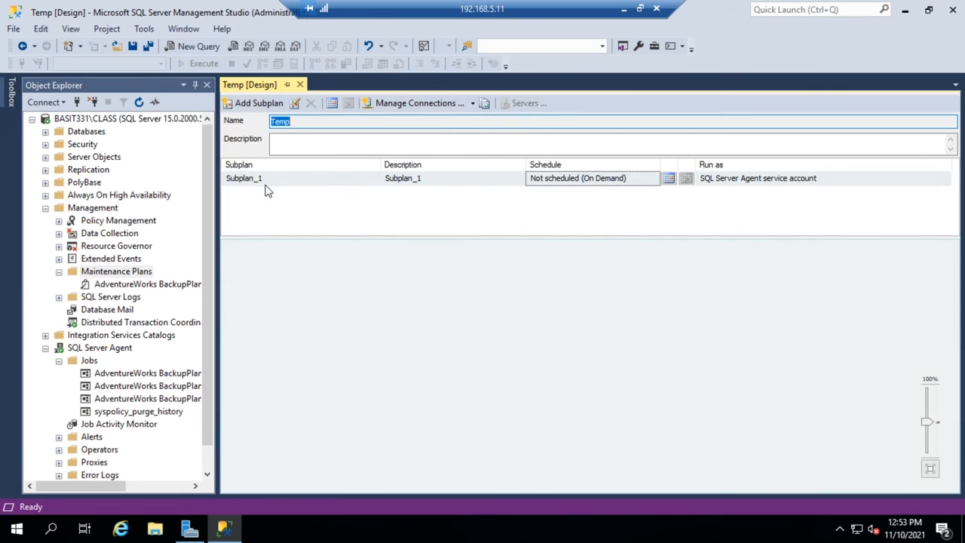
mouse_move(377, 326)
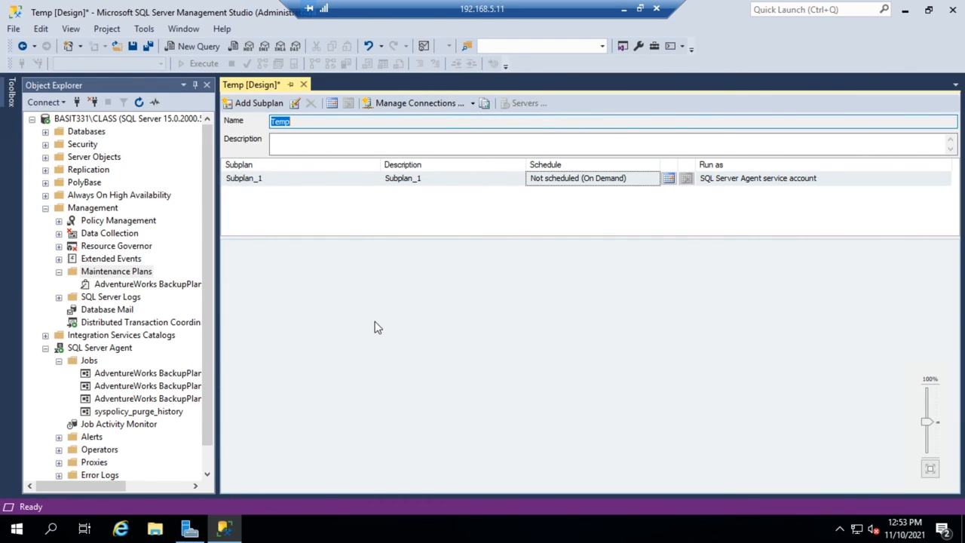
mouse_move(243, 184)
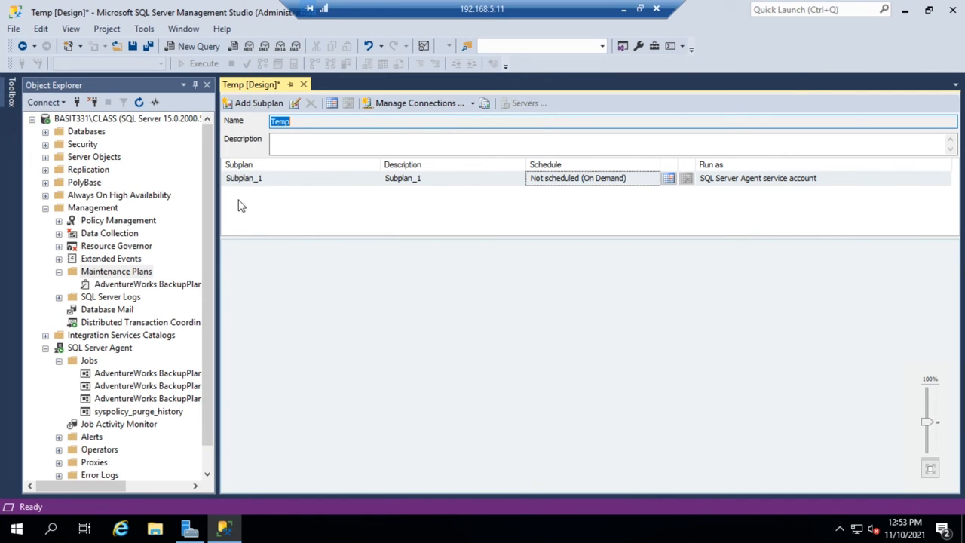
mouse_move(257, 102)
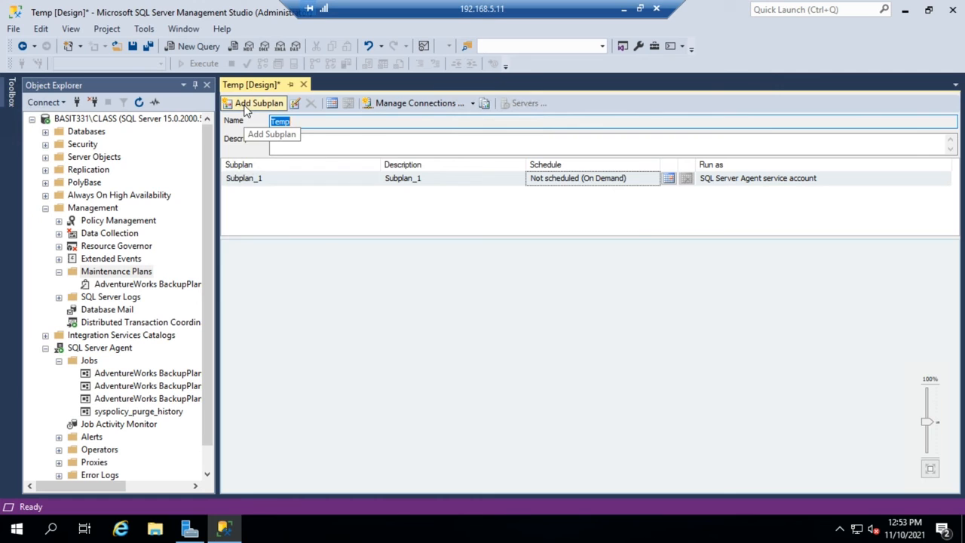
Step: Add Subplan_2 to the Temp plan with default properties
left_click(258, 103)
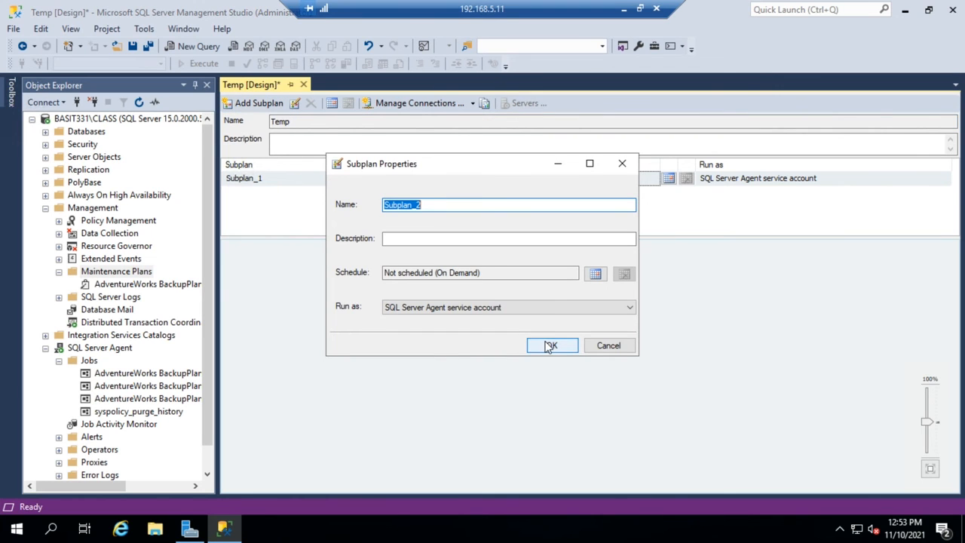
left_click(551, 345)
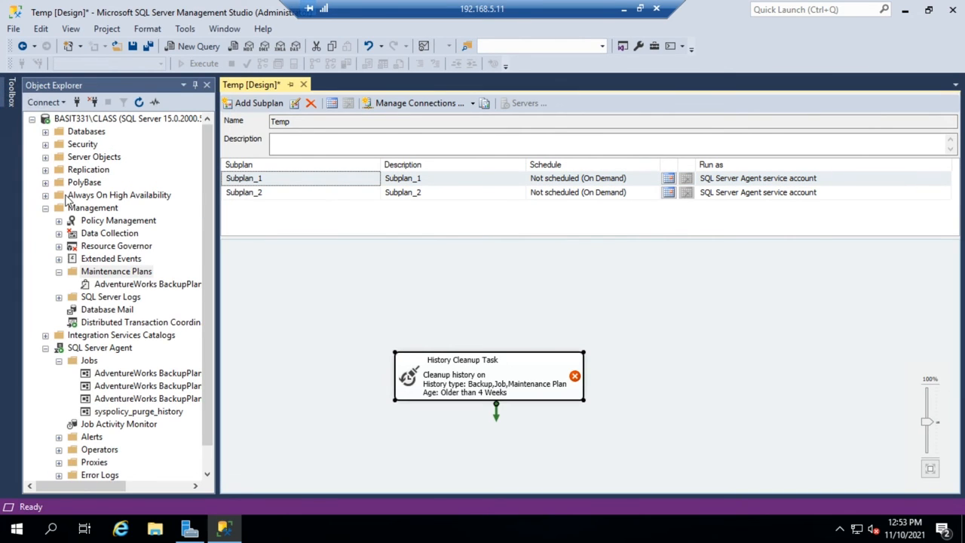
Step: Place a Rebuild Index task from the Toolbox and link it into the History Cleanup task
left_click(9, 91)
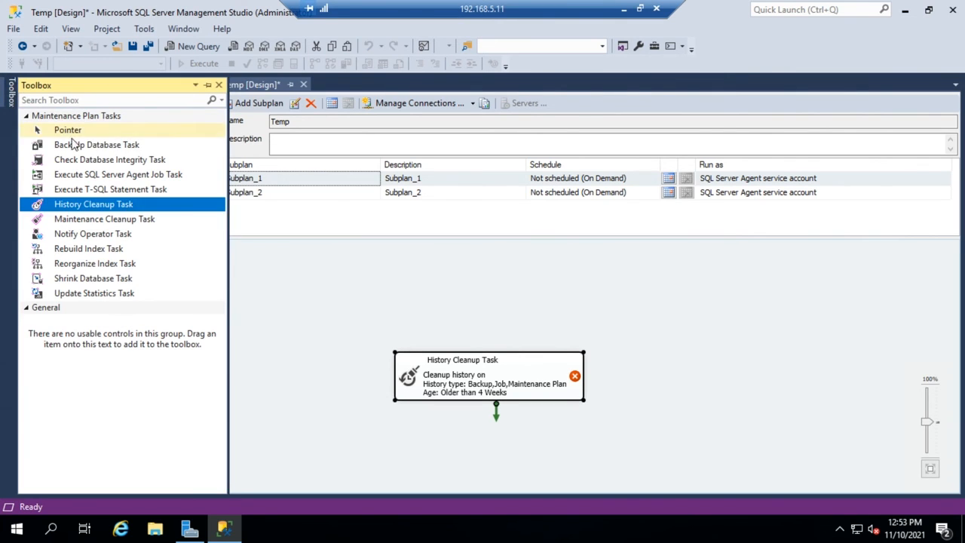
left_click(96, 144)
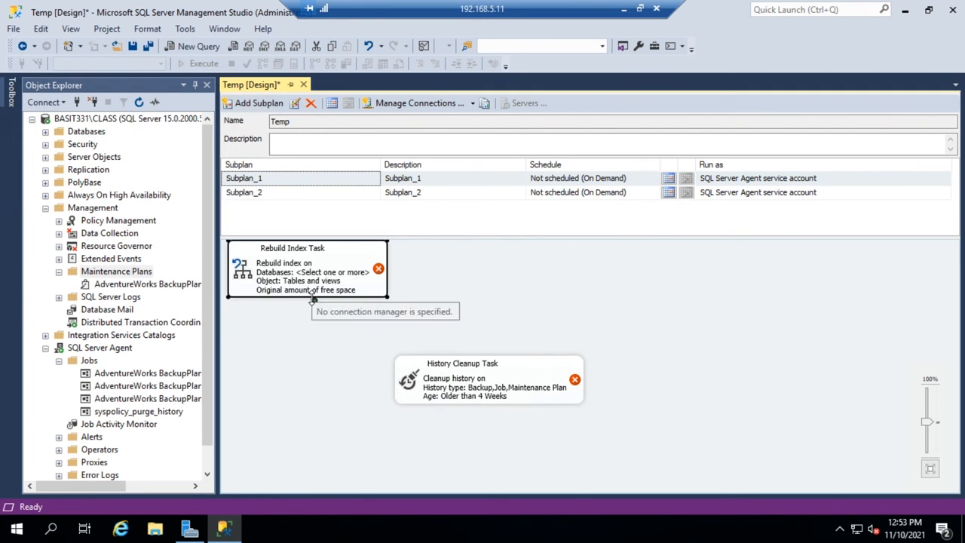
left_click_drag(307, 307, 488, 362)
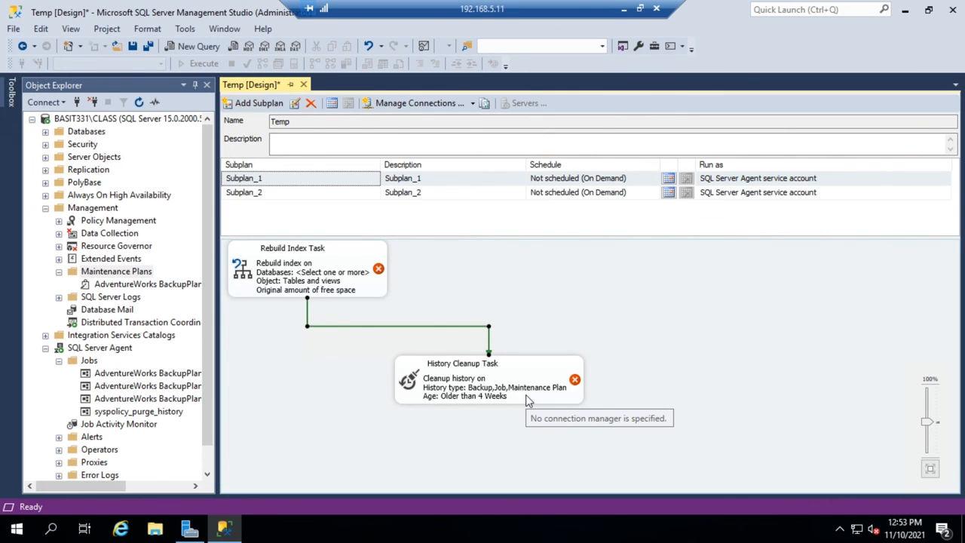
mouse_move(527, 399)
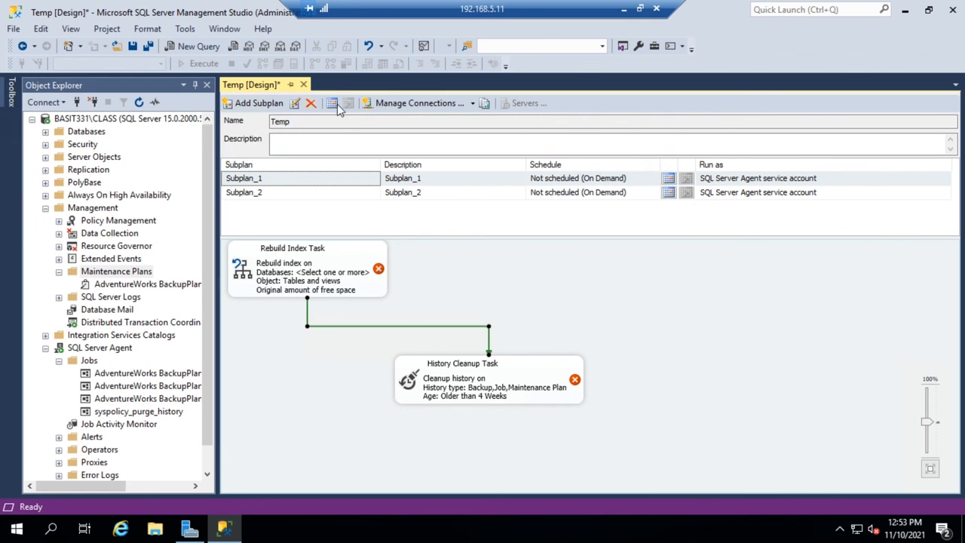
Step: Close the Temp designer and collapse the Management node, leaving the Agent jobs listed
left_click(303, 84)
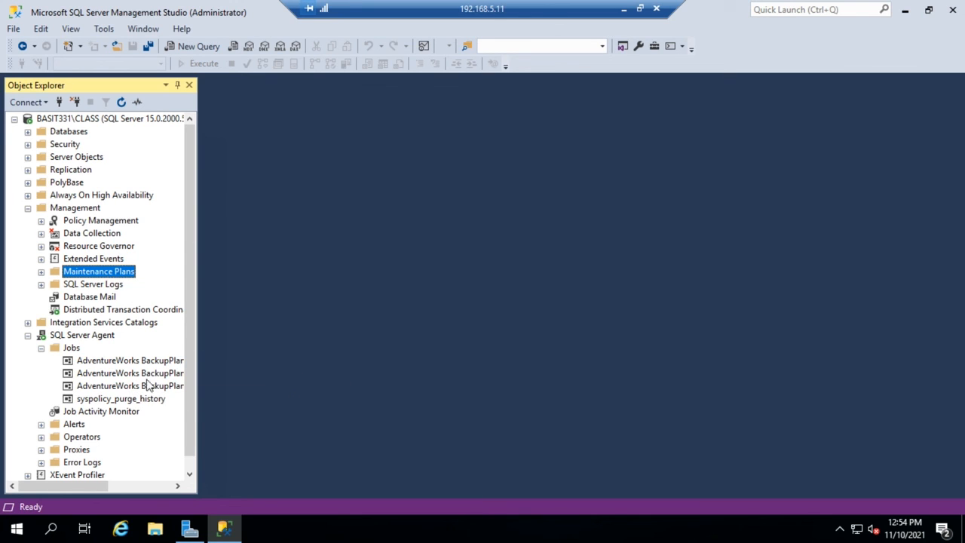
mouse_move(130, 386)
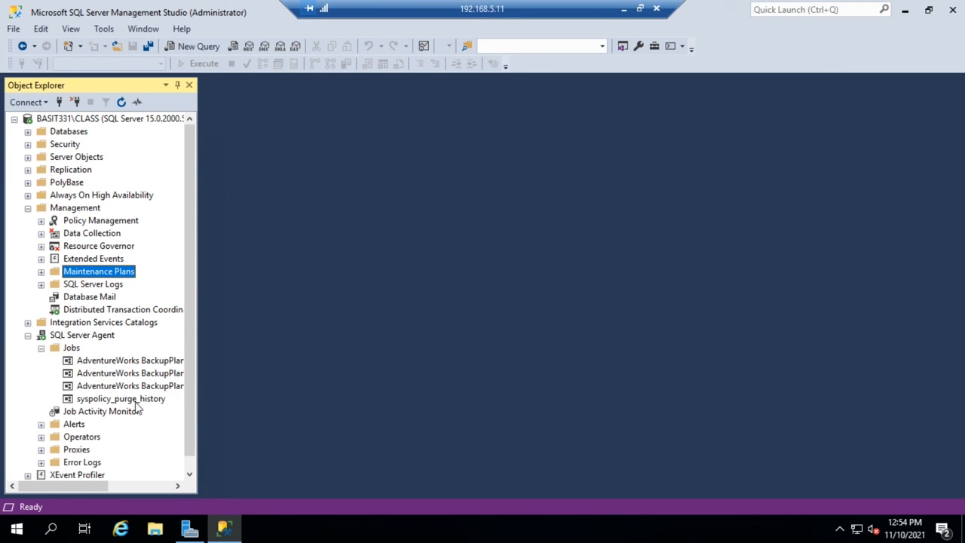
mouse_move(181, 414)
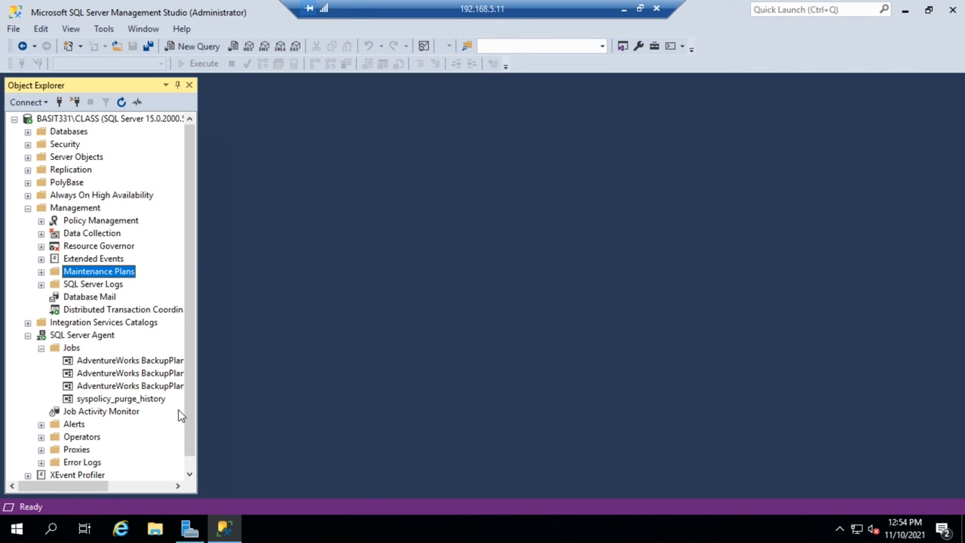
mouse_move(178, 339)
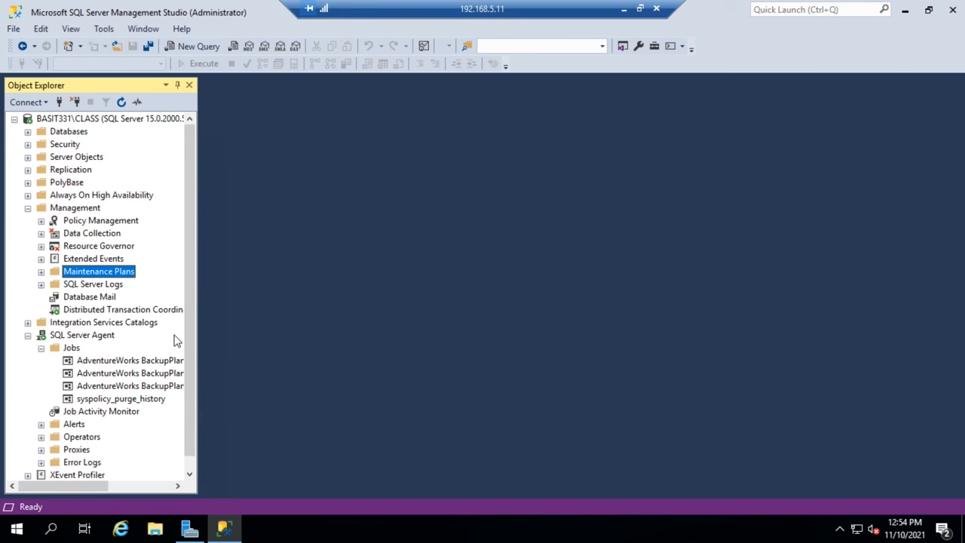
mouse_move(63, 235)
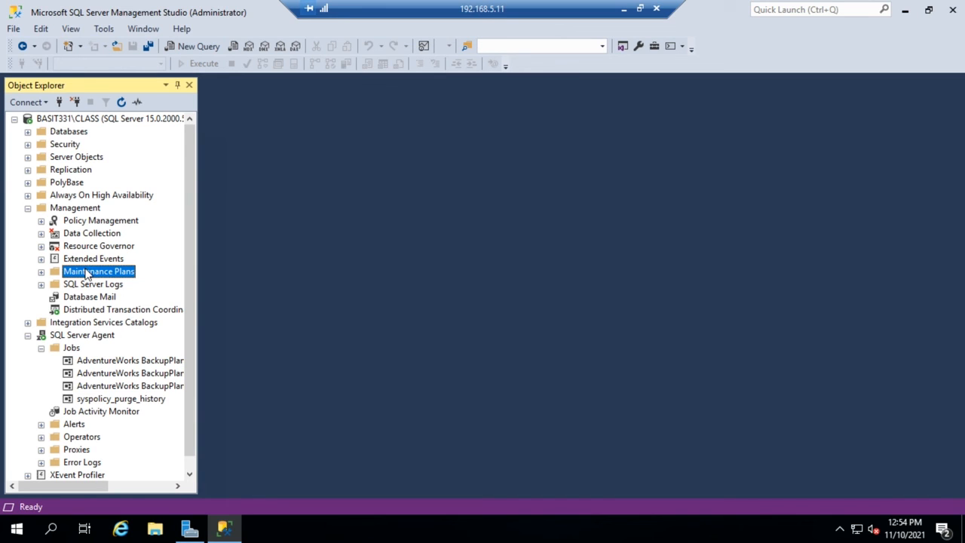
mouse_move(52, 217)
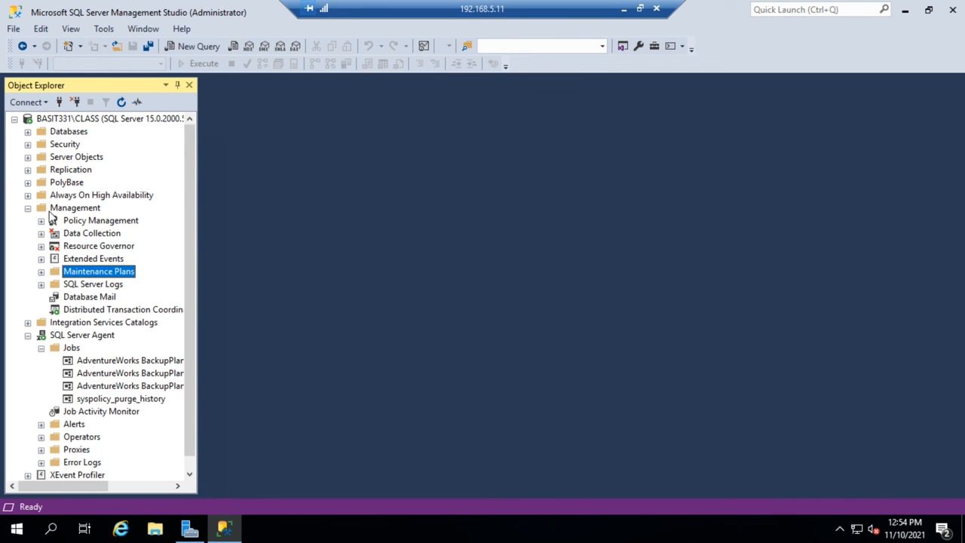
left_click(28, 208)
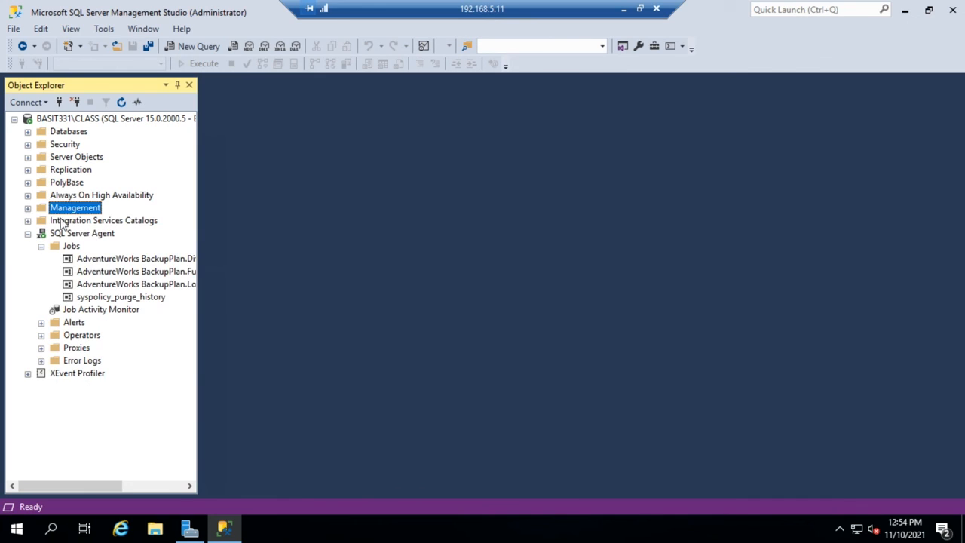
mouse_move(166, 255)
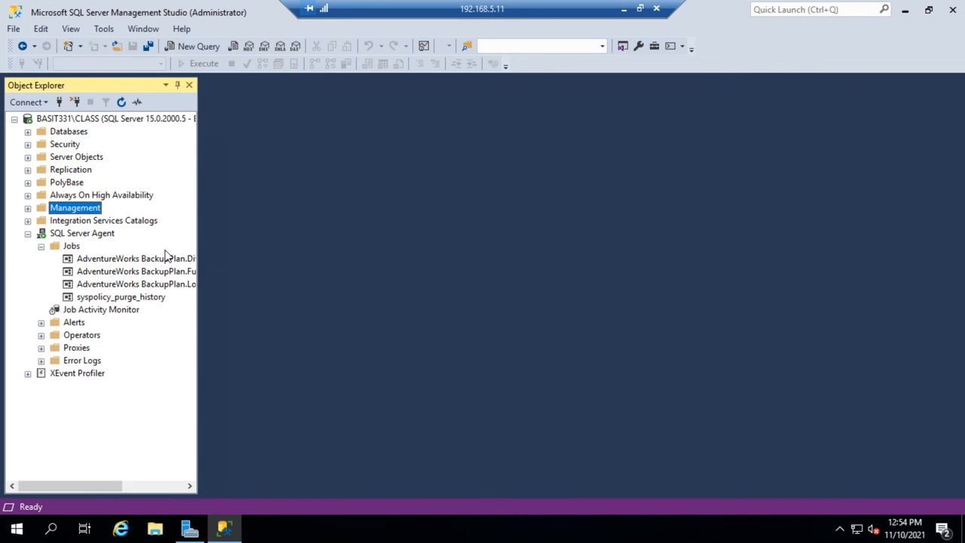